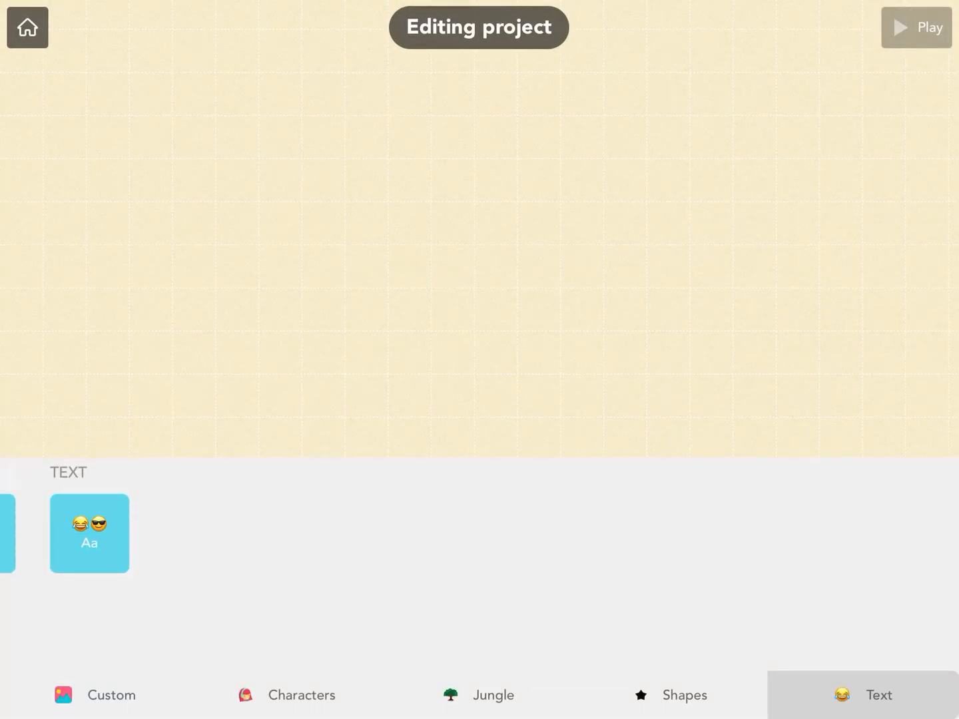
# Add a new text object reading 'Timer' to the stage.
pyautogui.click(90, 533)
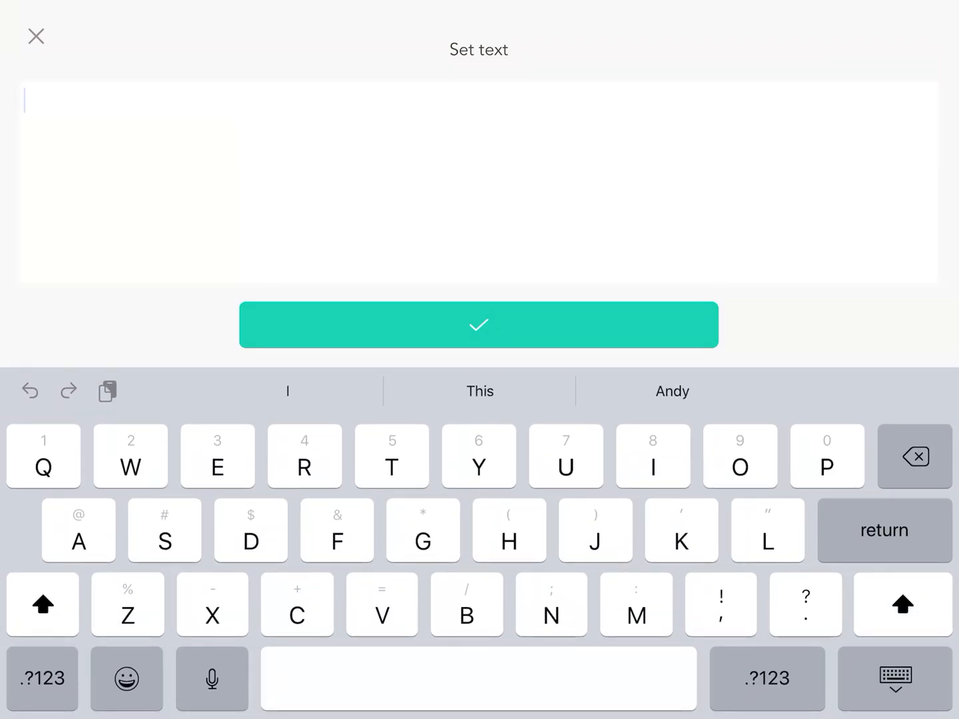
pyautogui.write('Timer')
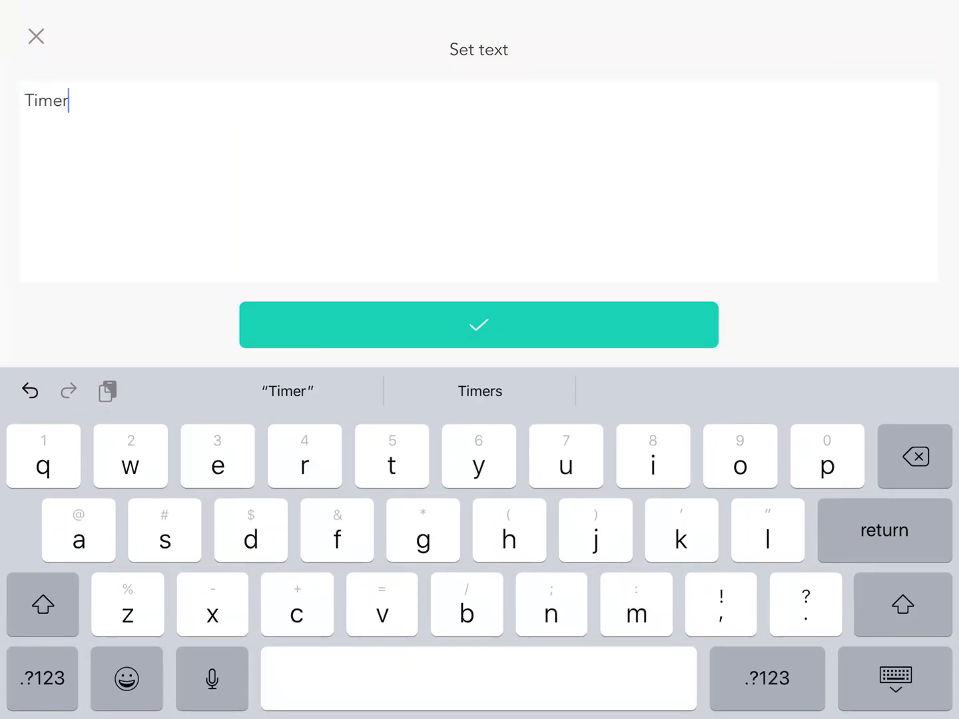
pyautogui.click(478, 325)
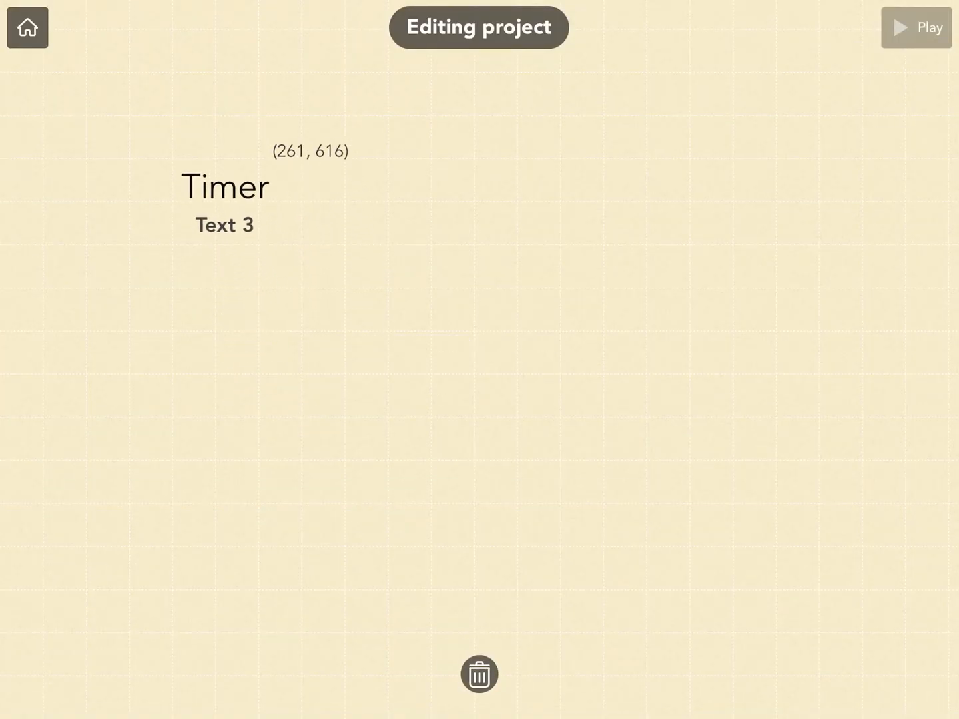
# Give Text 3 a When game starts rule that sets a new Timer variable to 10.
pyautogui.click(225, 187)
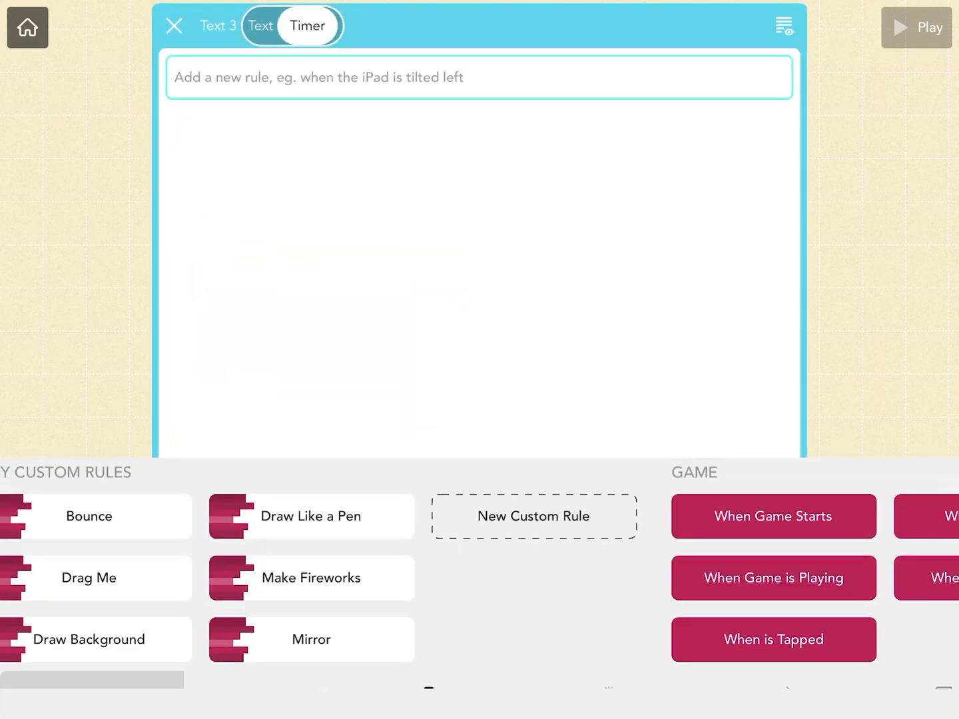
pyautogui.click(772, 516)
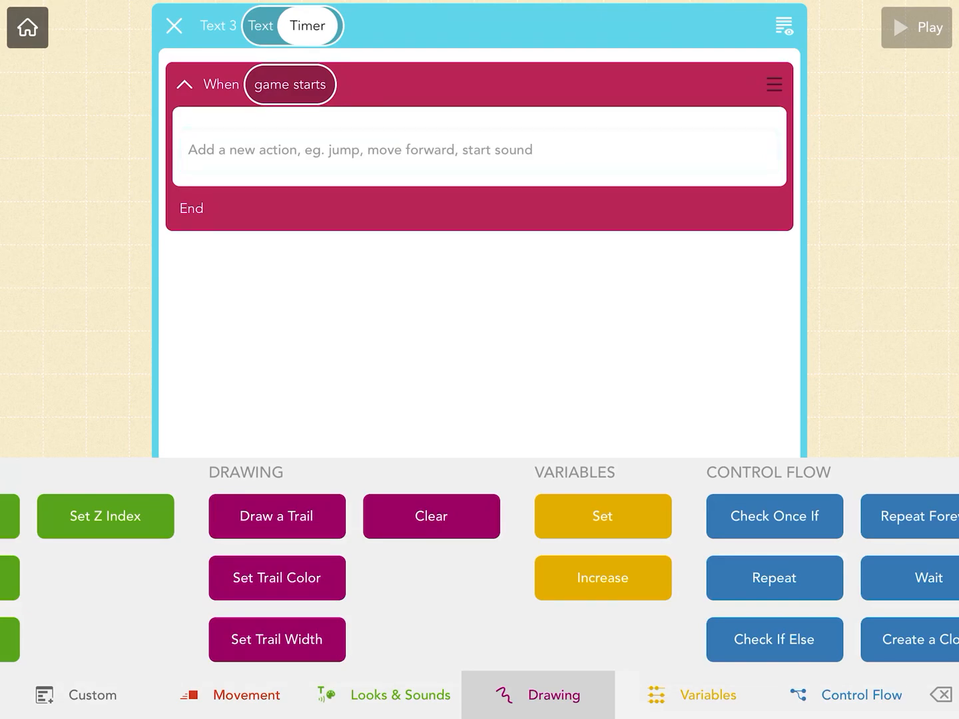
pyautogui.click(601, 516)
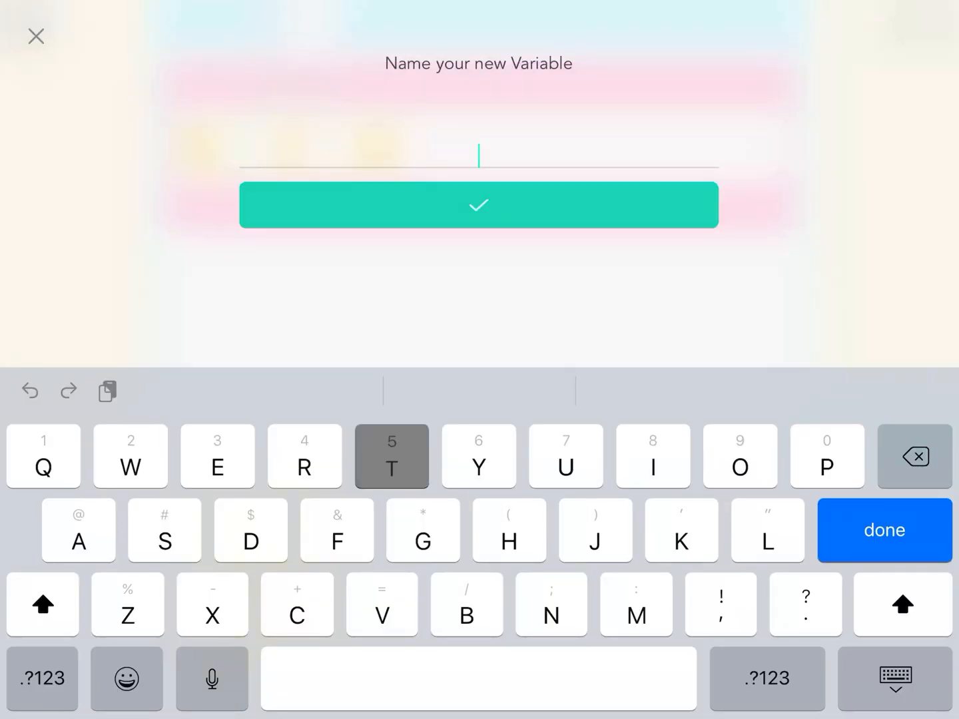
pyautogui.write('Timer')
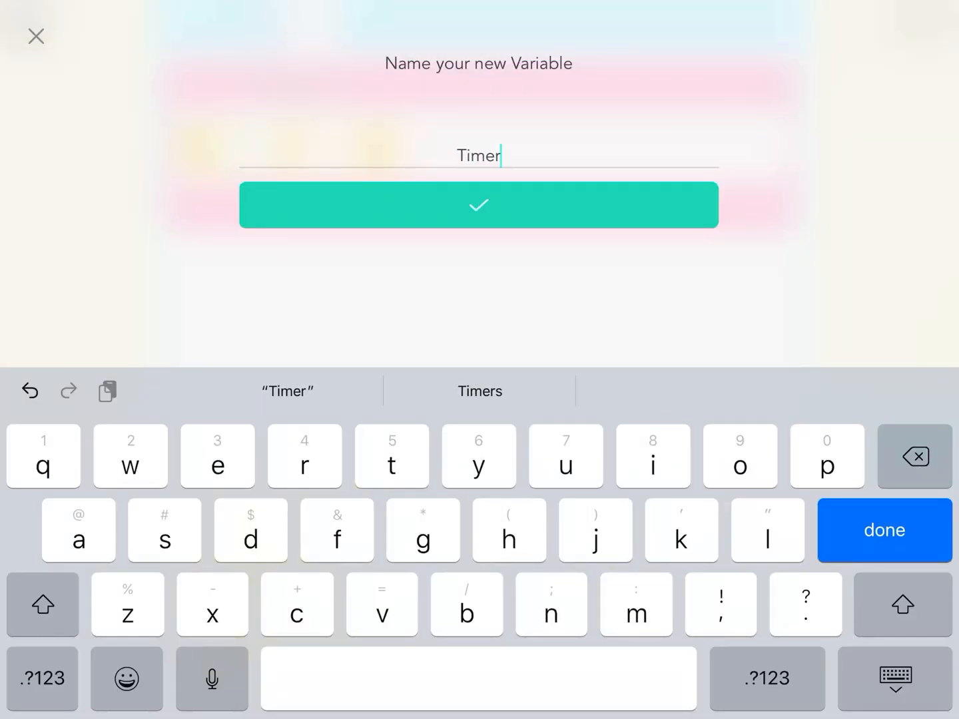
pyautogui.click(478, 204)
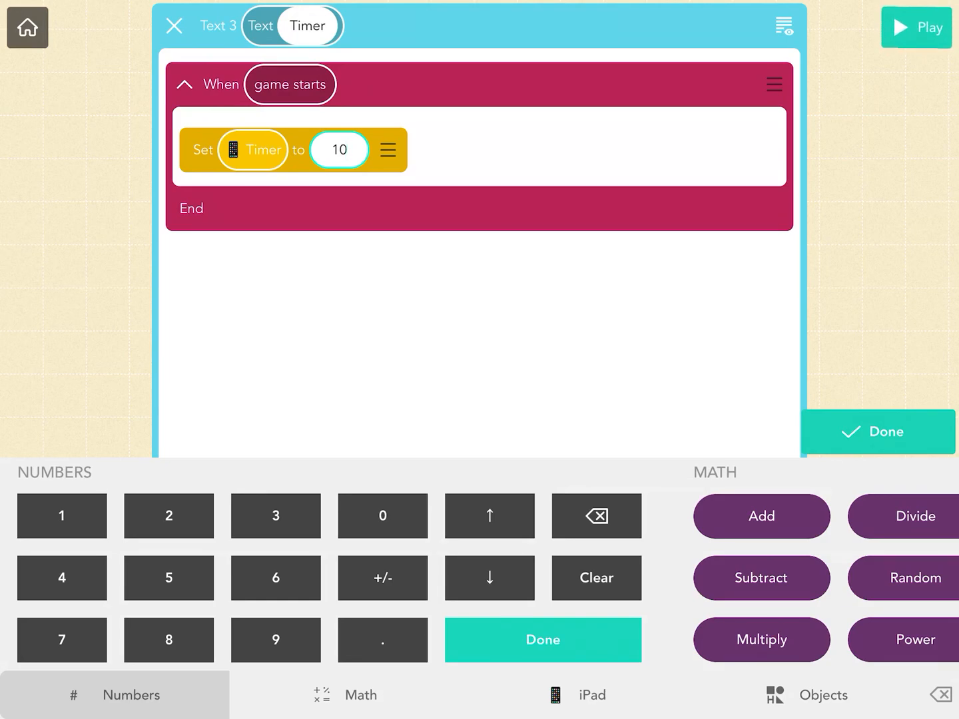
pyautogui.click(543, 640)
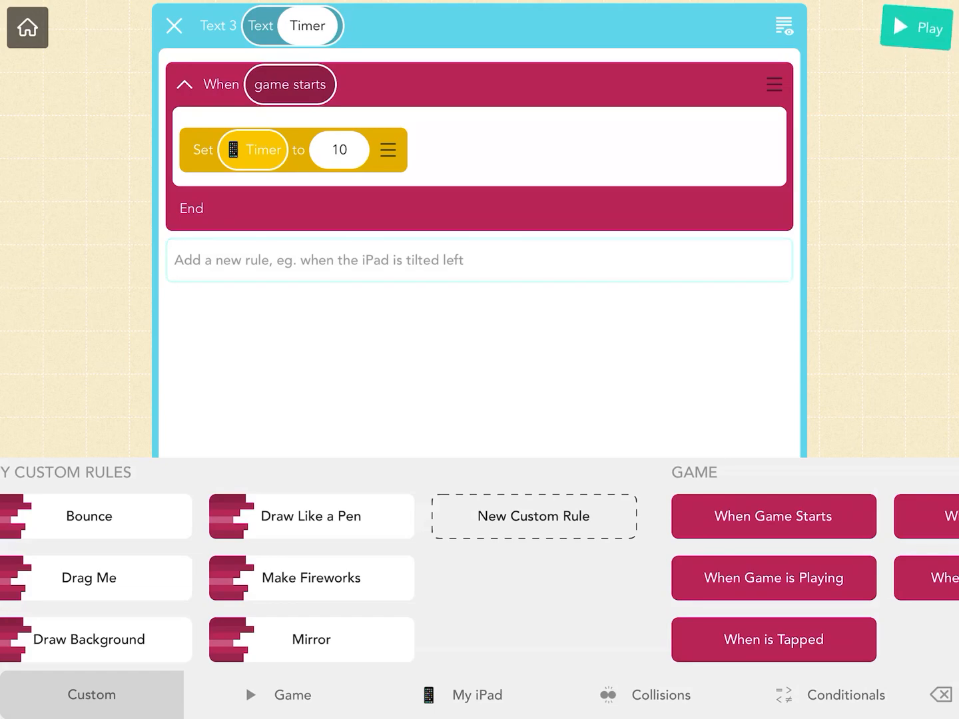
# Add a Repeat Forever loop that increases Timer by -1.
pyautogui.click(553, 695)
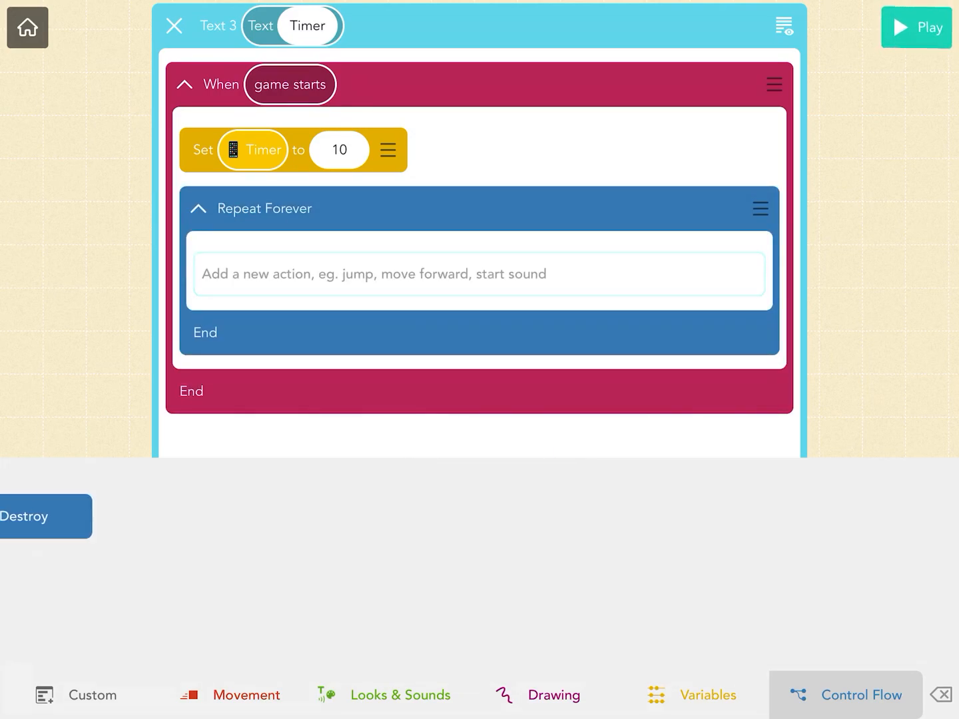
pyautogui.click(400, 694)
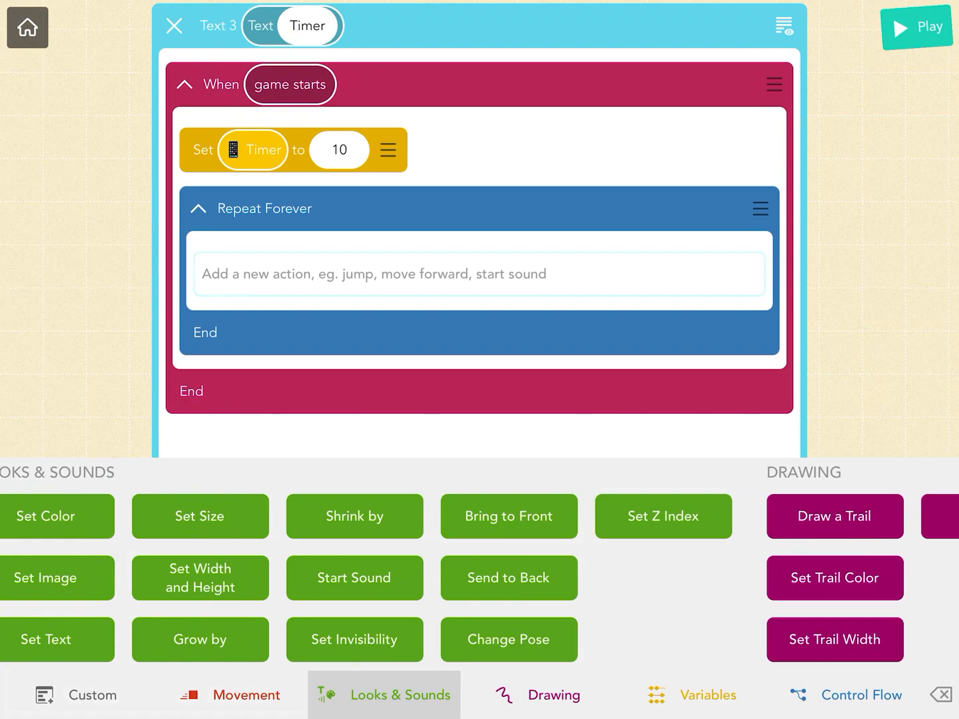
pyautogui.hscroll(-3)
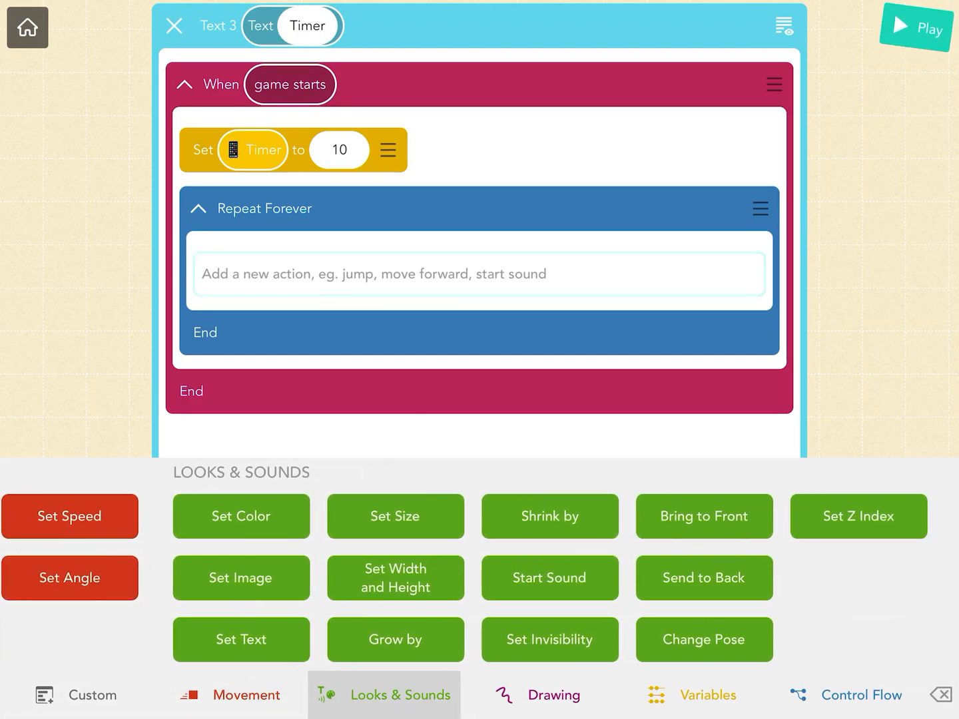
pyautogui.click(553, 695)
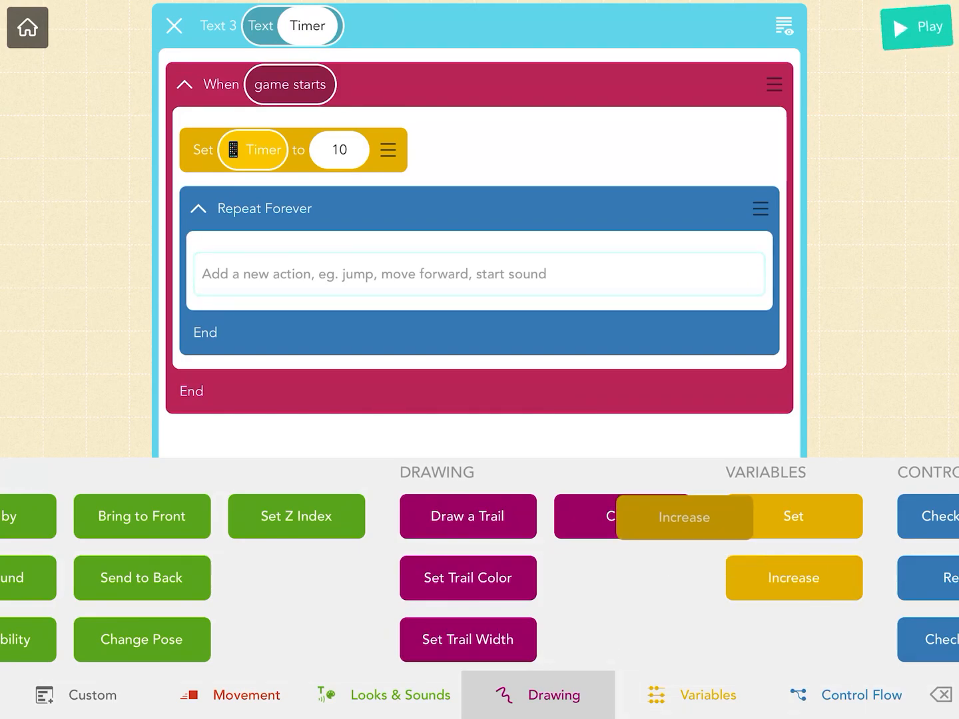
pyautogui.click(682, 517)
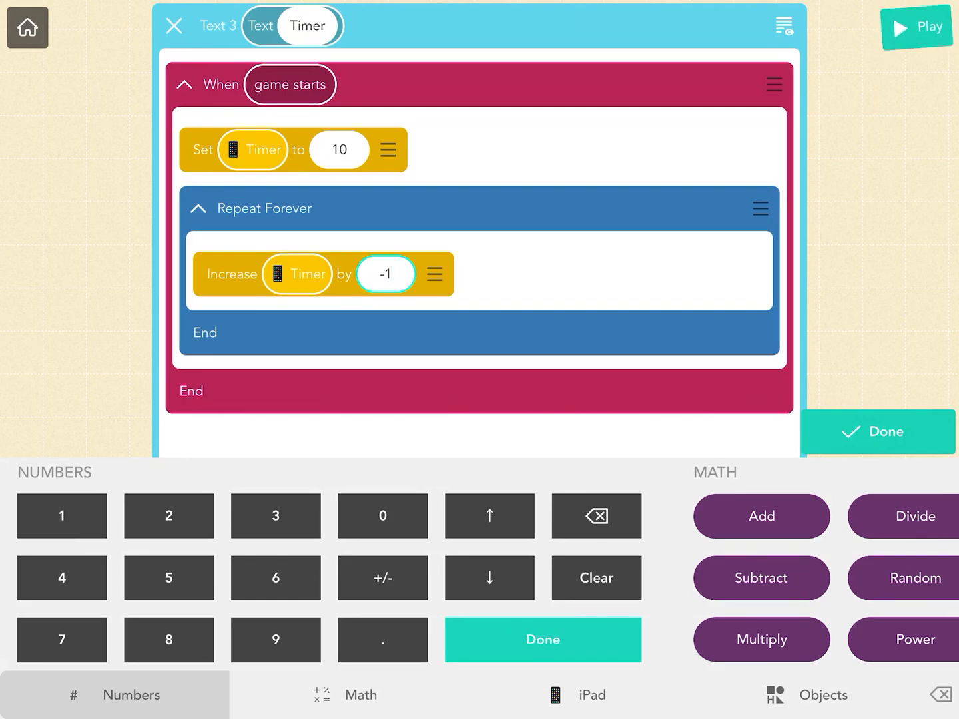
pyautogui.click(558, 695)
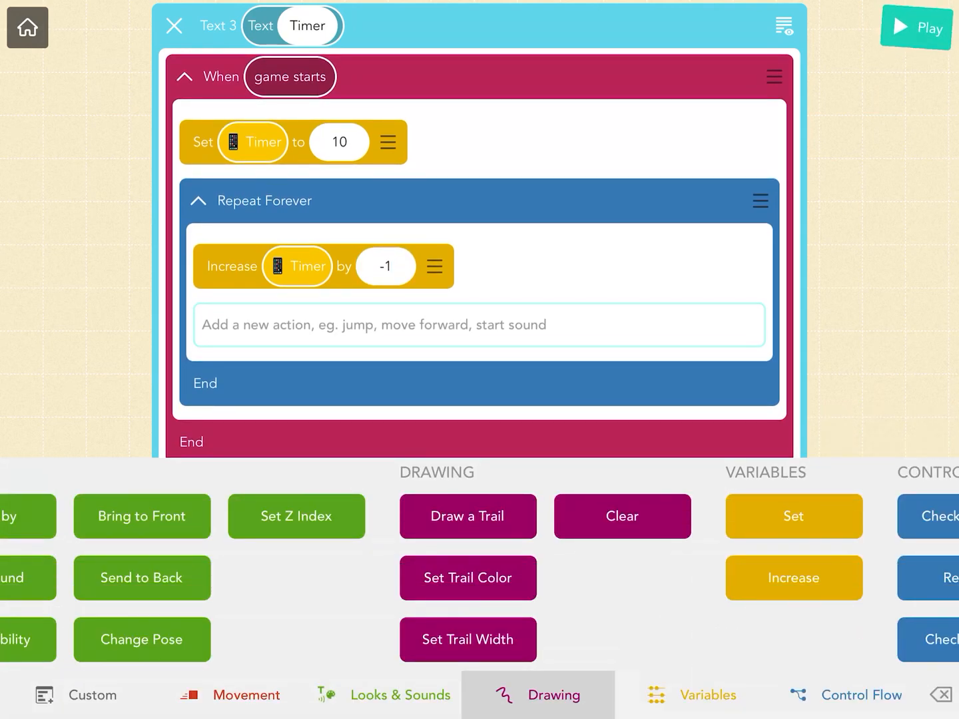
pyautogui.click(174, 26)
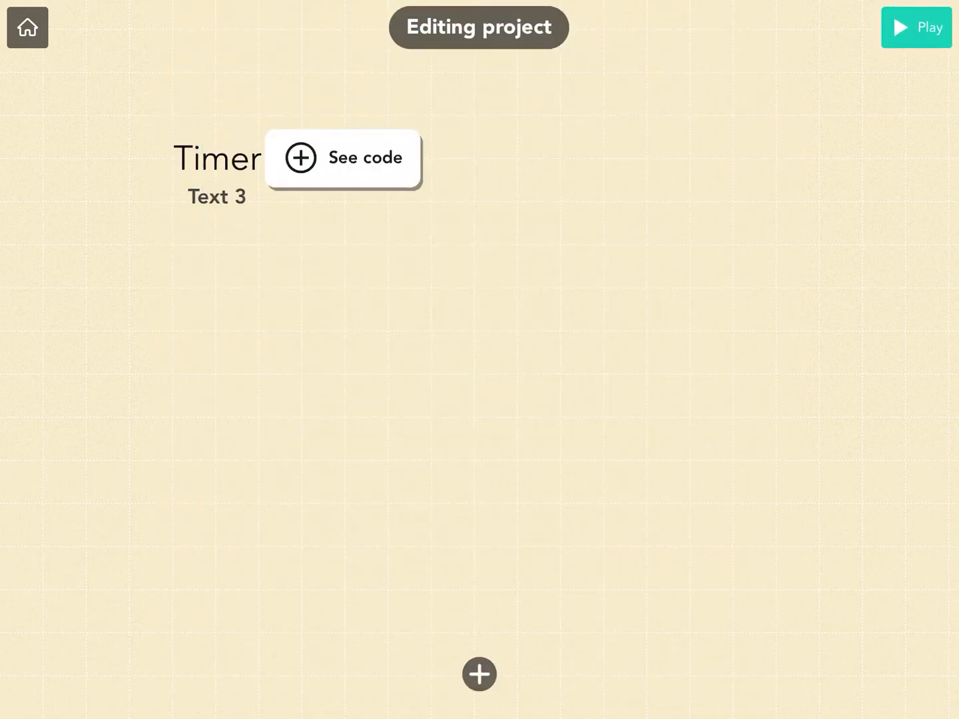
pyautogui.click(342, 158)
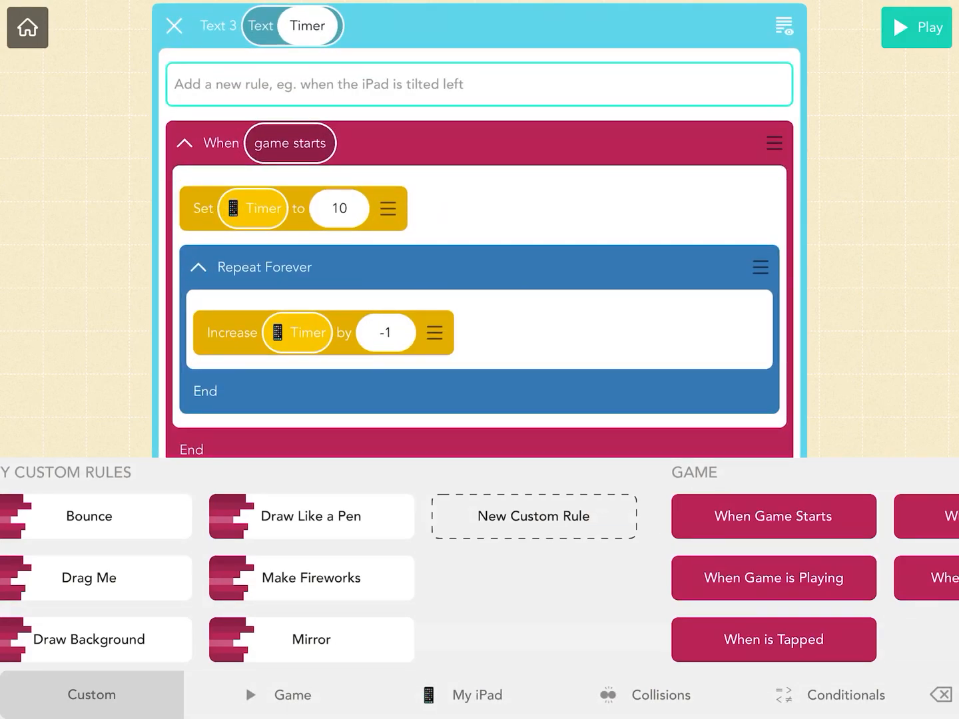
# Add a Set Text action after the forever loop that displays the Timer variable.
pyautogui.click(555, 696)
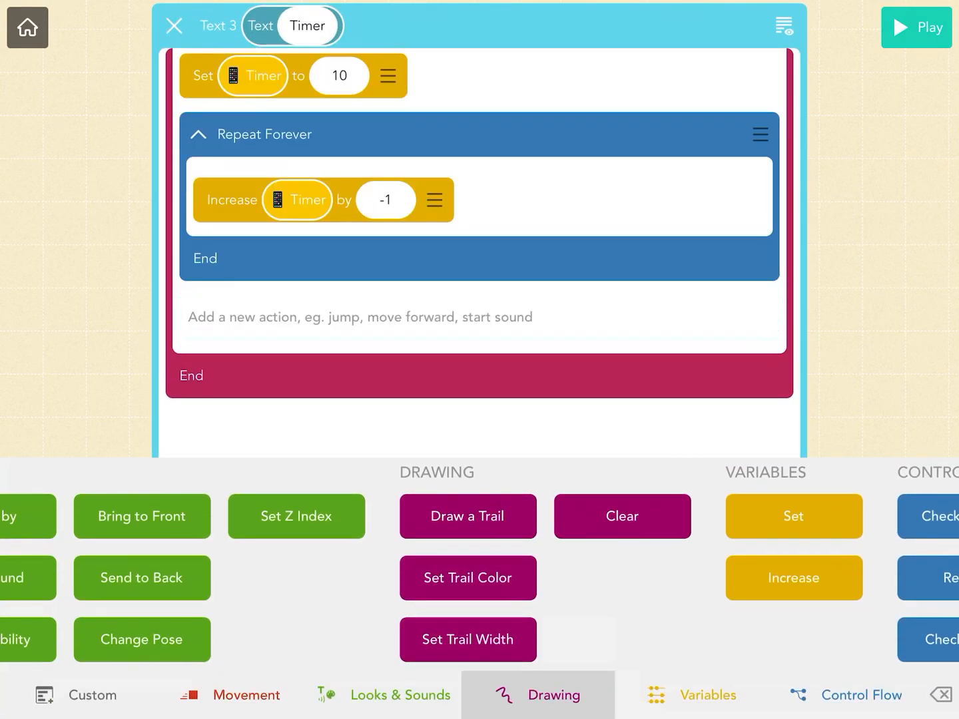
pyautogui.click(860, 695)
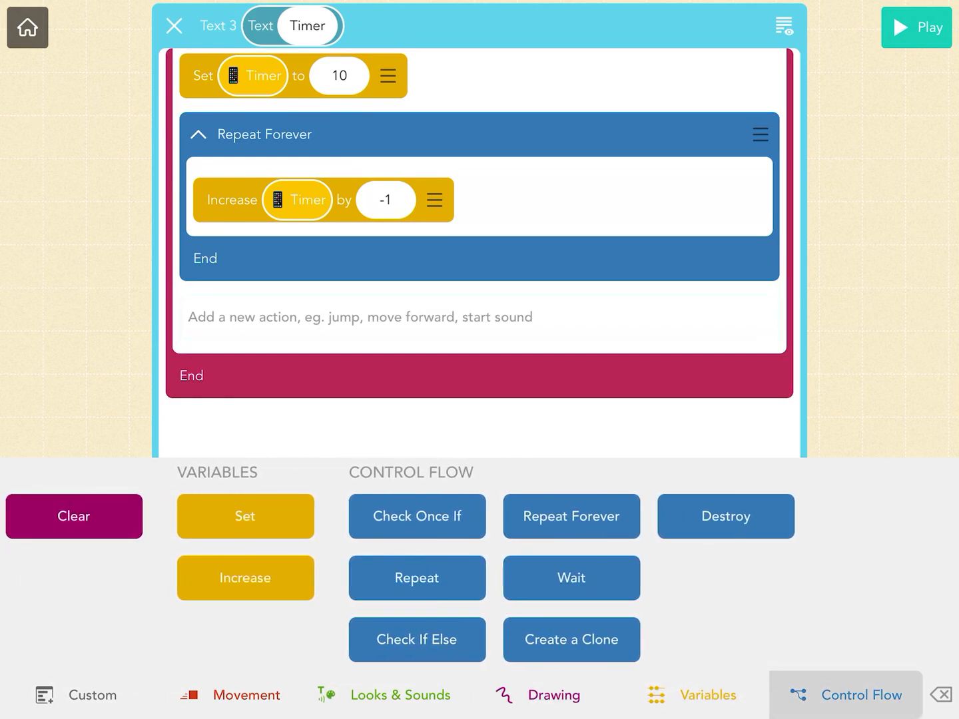
pyautogui.click(400, 695)
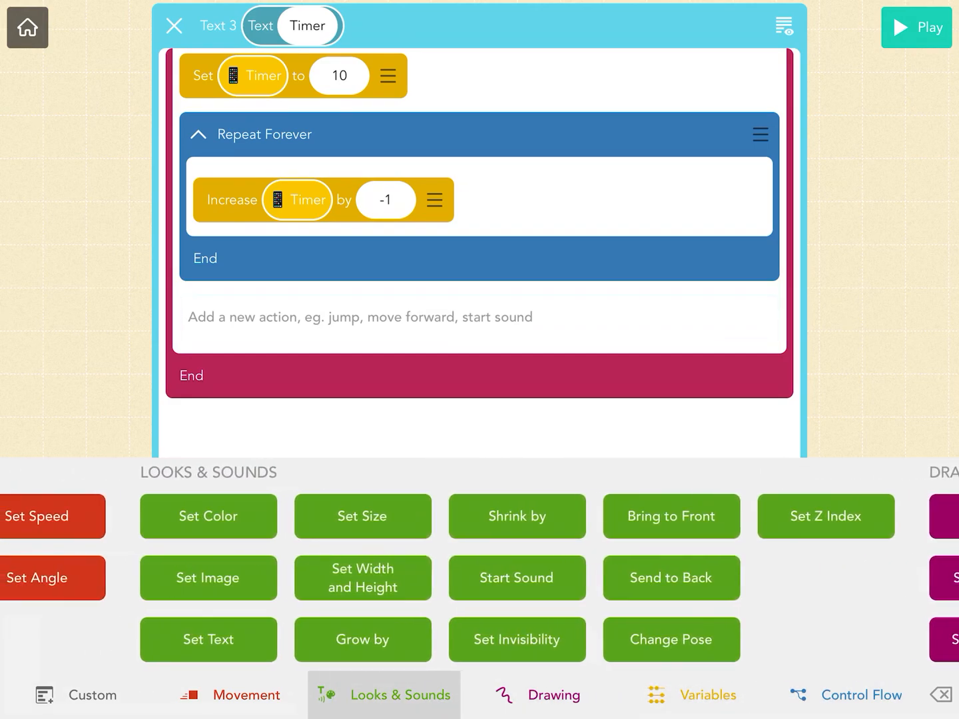
pyautogui.click(207, 639)
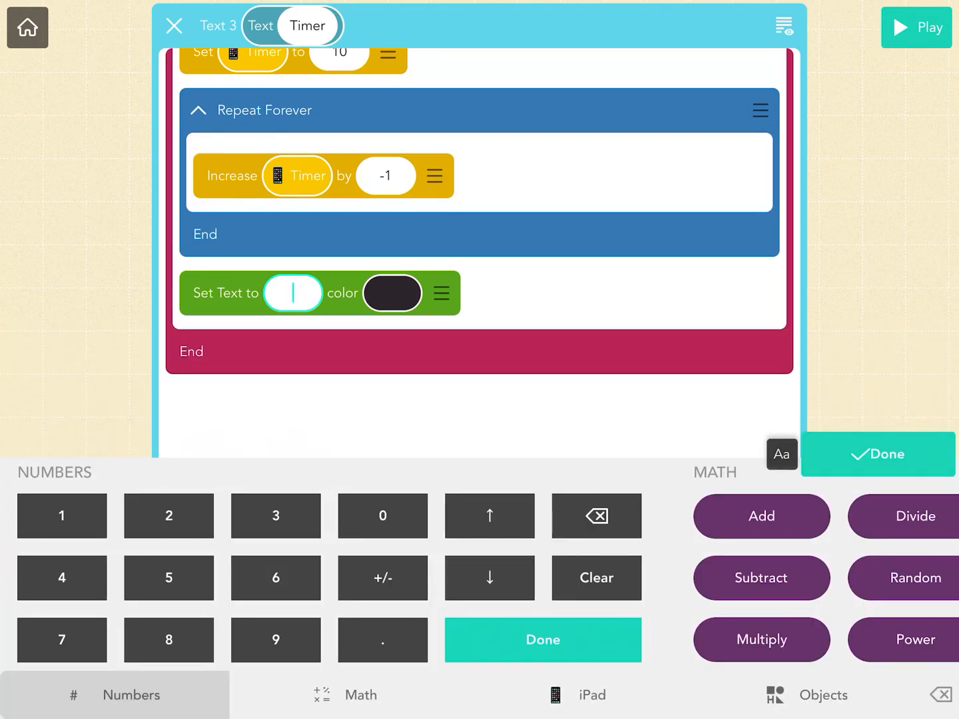
pyautogui.click(576, 694)
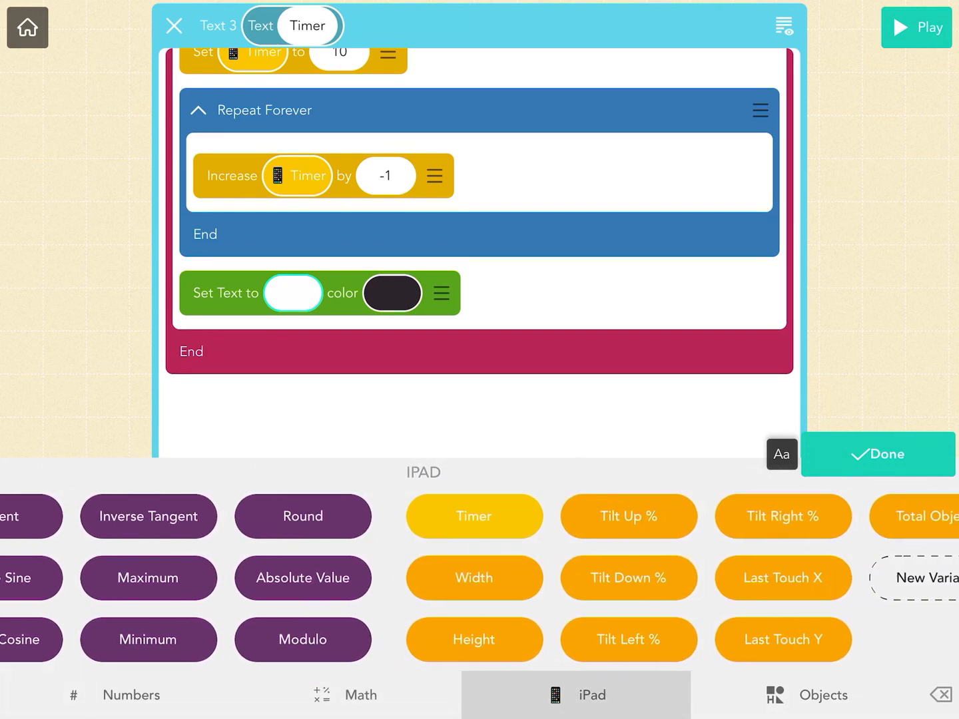
pyautogui.click(823, 695)
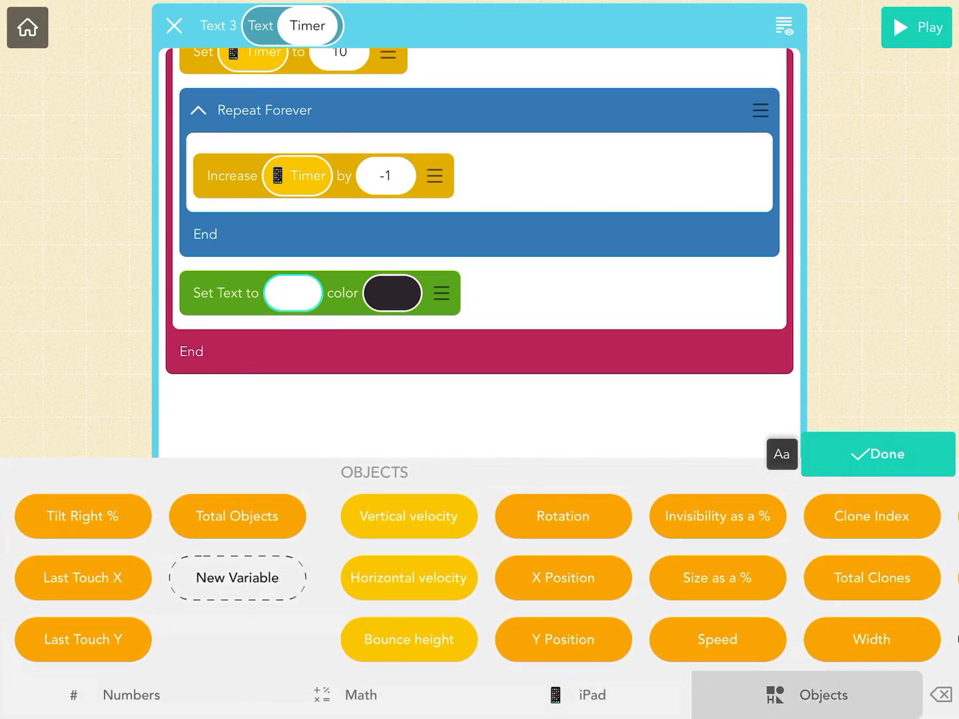
pyautogui.click(360, 695)
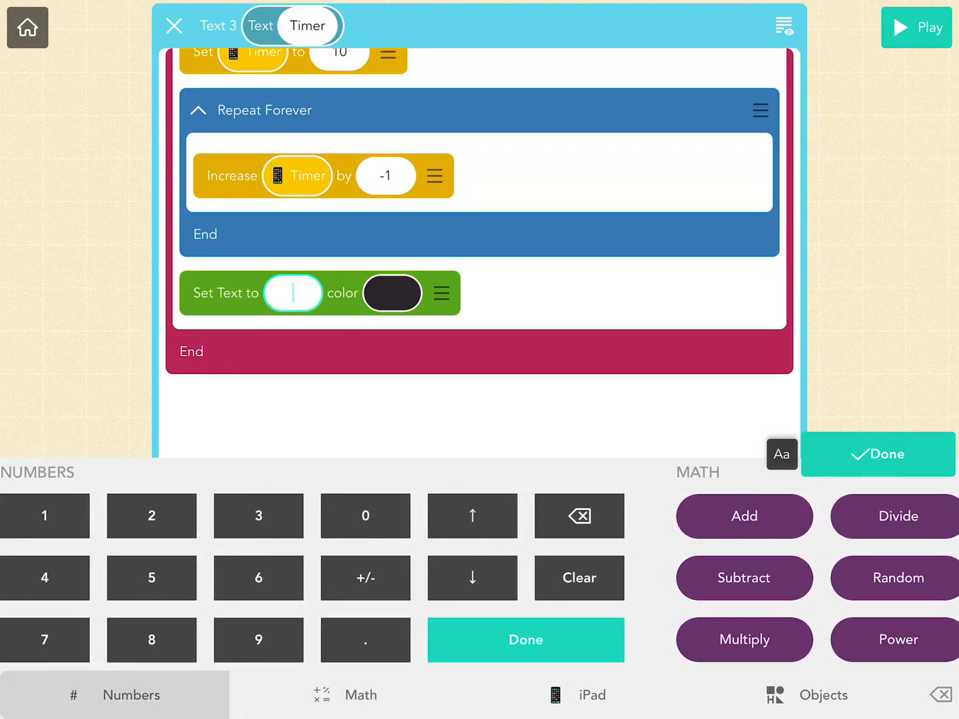
pyautogui.click(576, 695)
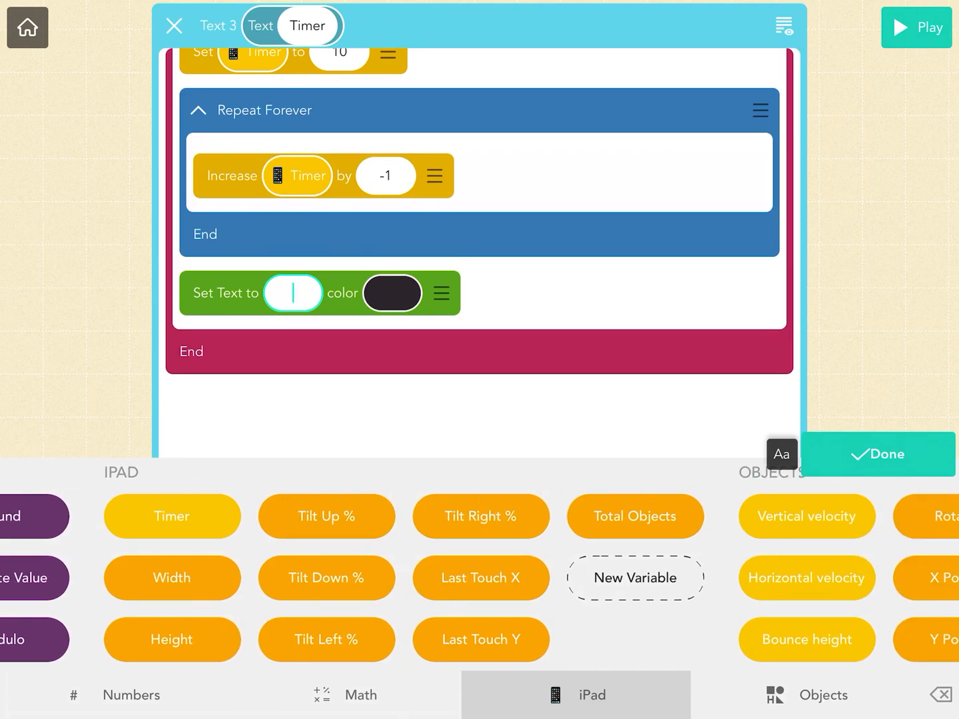
pyautogui.click(171, 516)
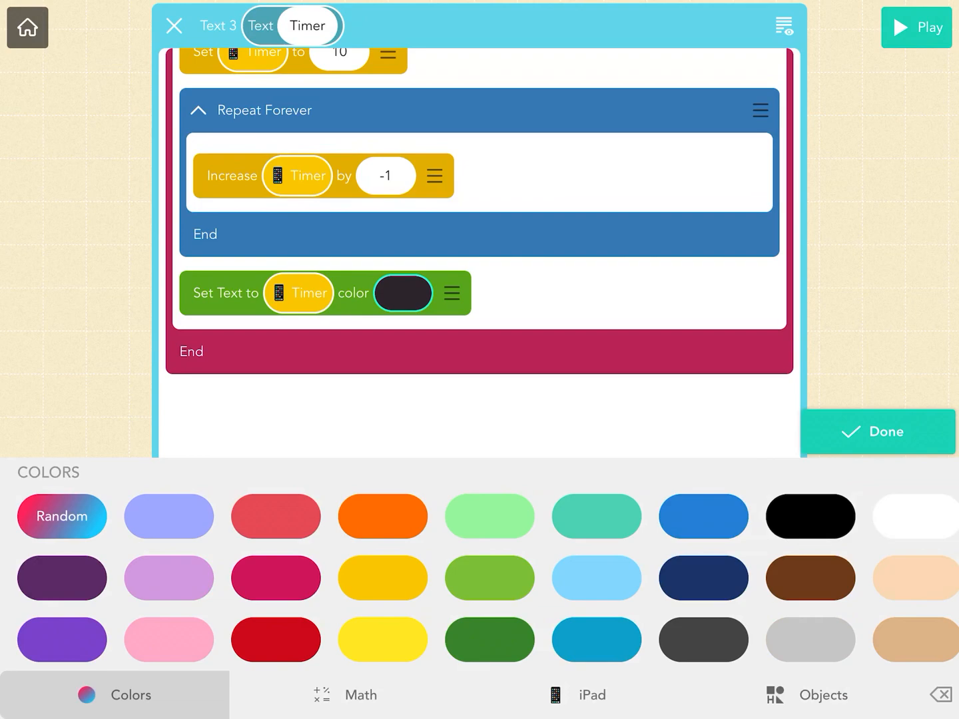
# Place Set Text to Timer inside the forever loop and close the code editor.
pyautogui.click(877, 432)
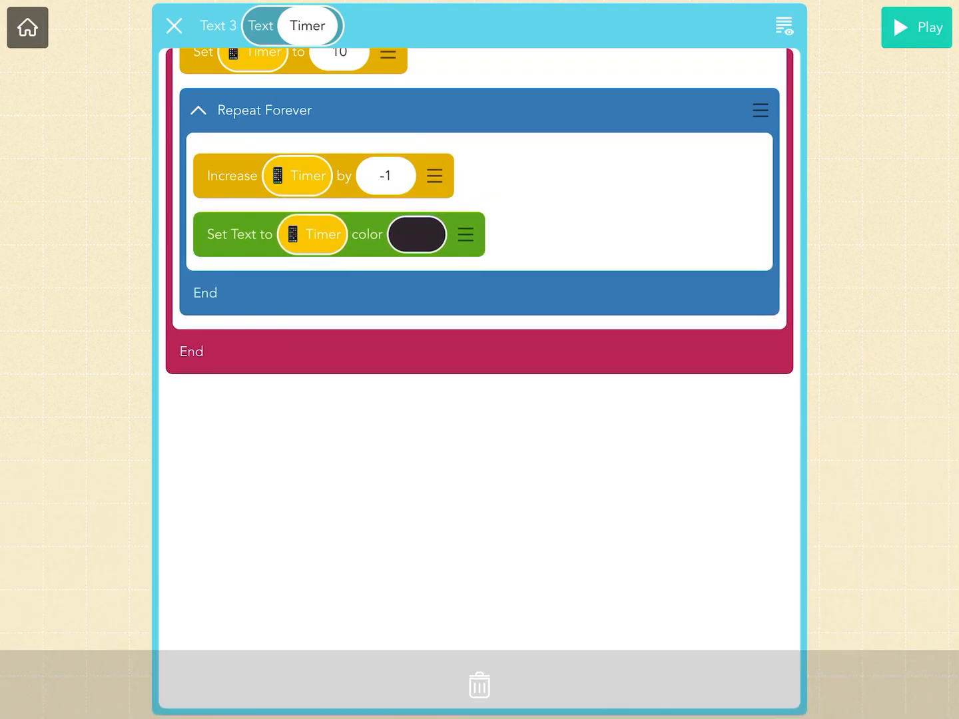
pyautogui.click(174, 25)
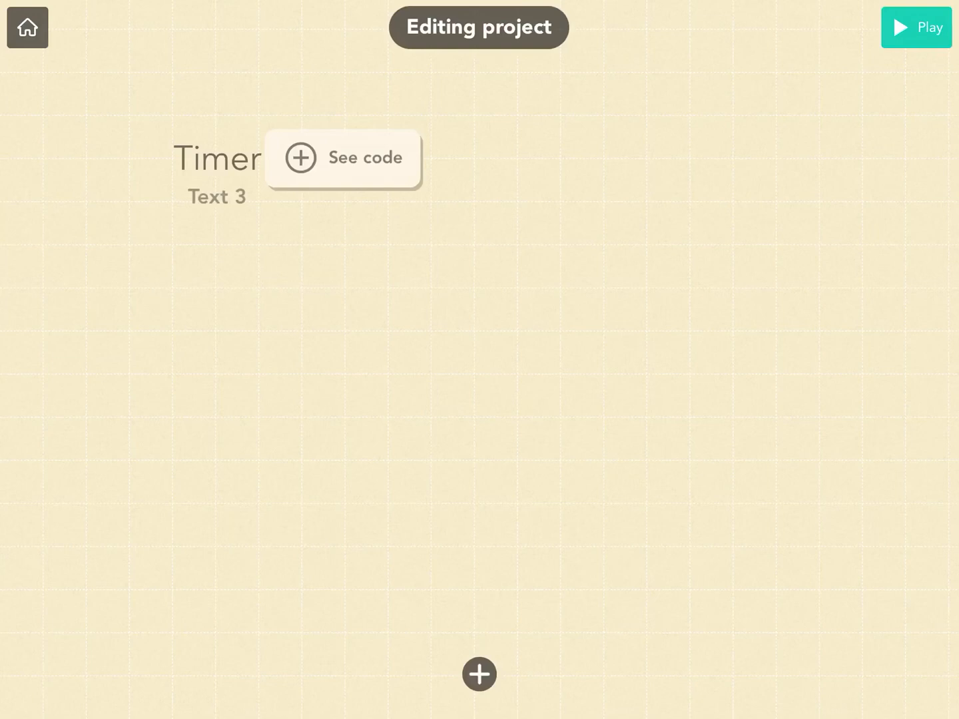
# Add a Wait 0.5 seconds action at the top of the forever loop and run the project.
pyautogui.click(364, 158)
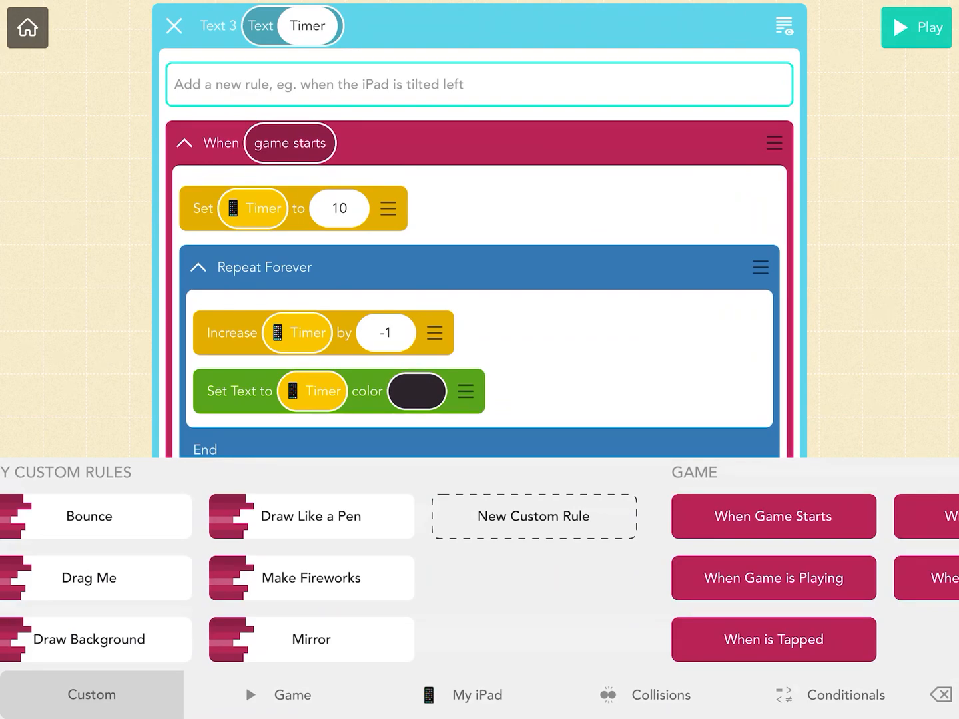
pyautogui.click(460, 694)
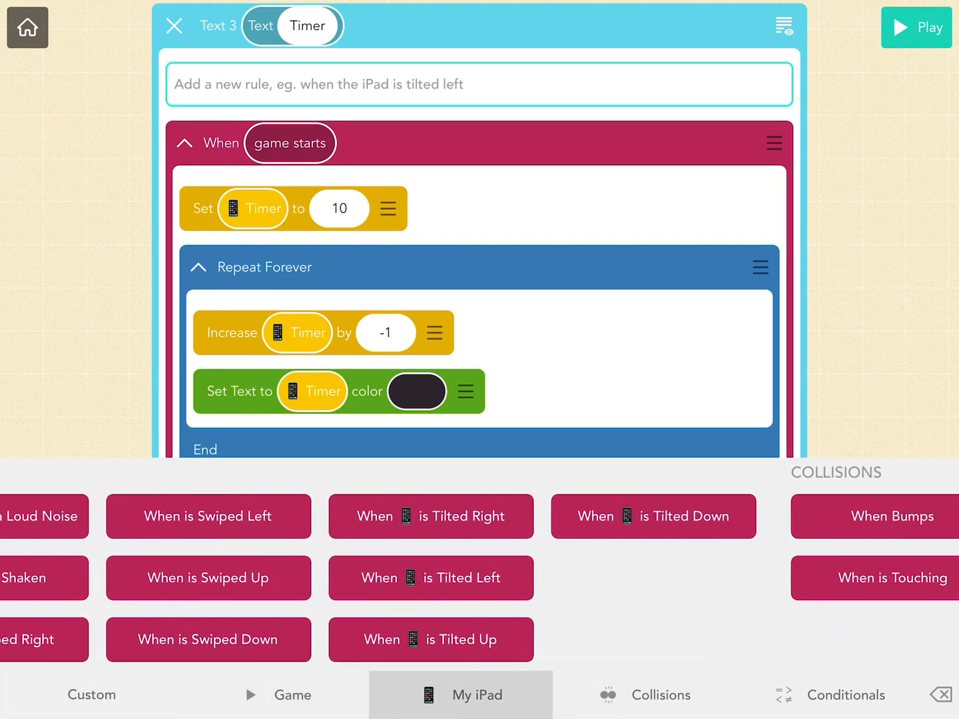
pyautogui.click(400, 694)
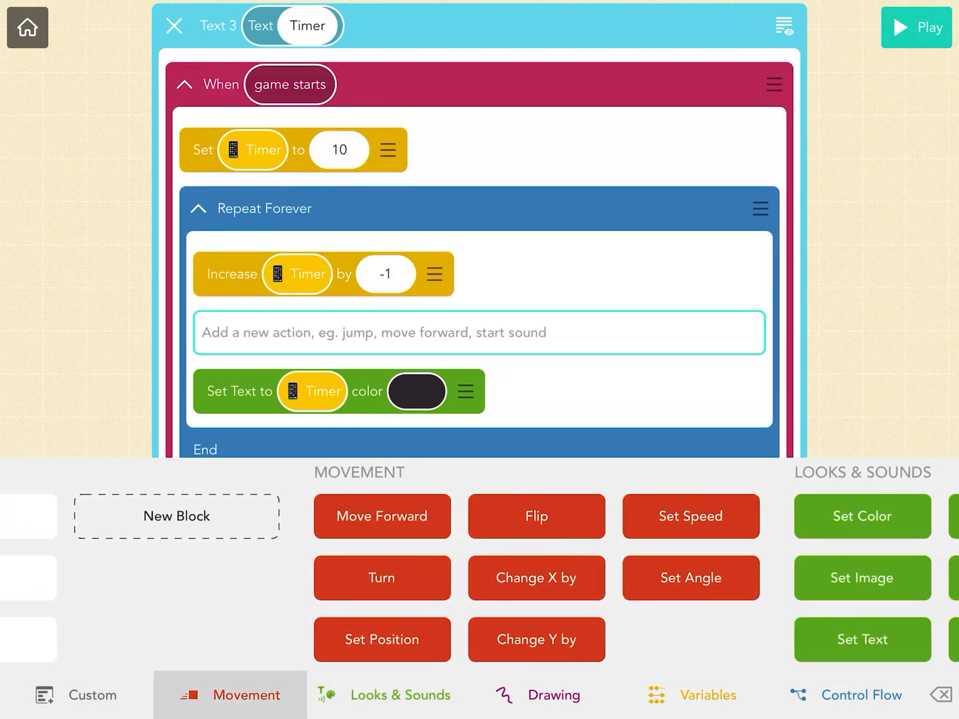
pyautogui.click(552, 695)
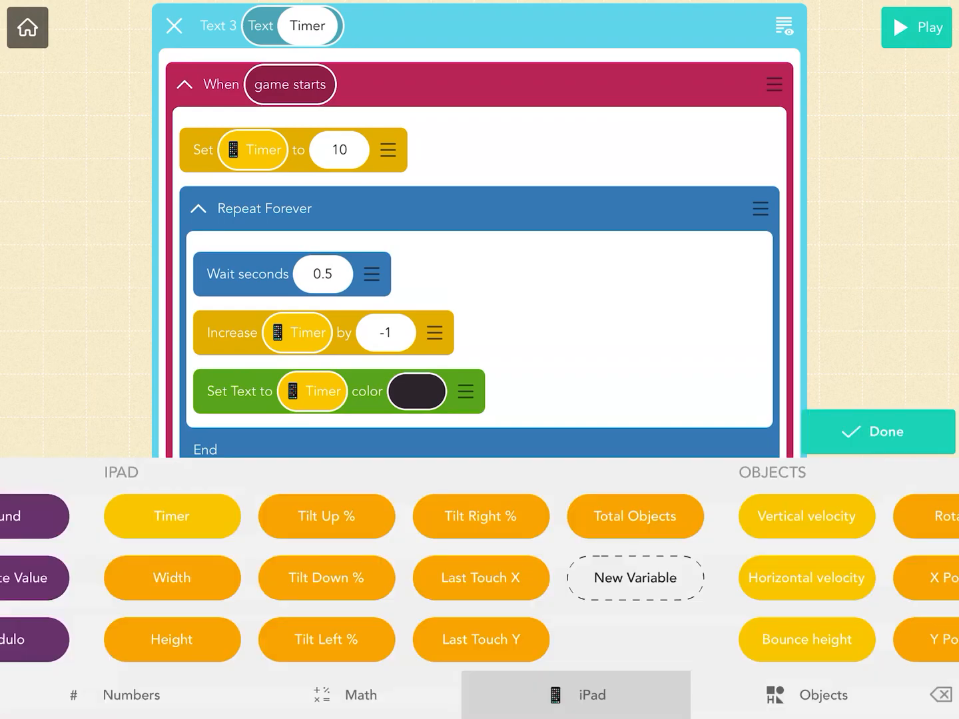
pyautogui.click(323, 274)
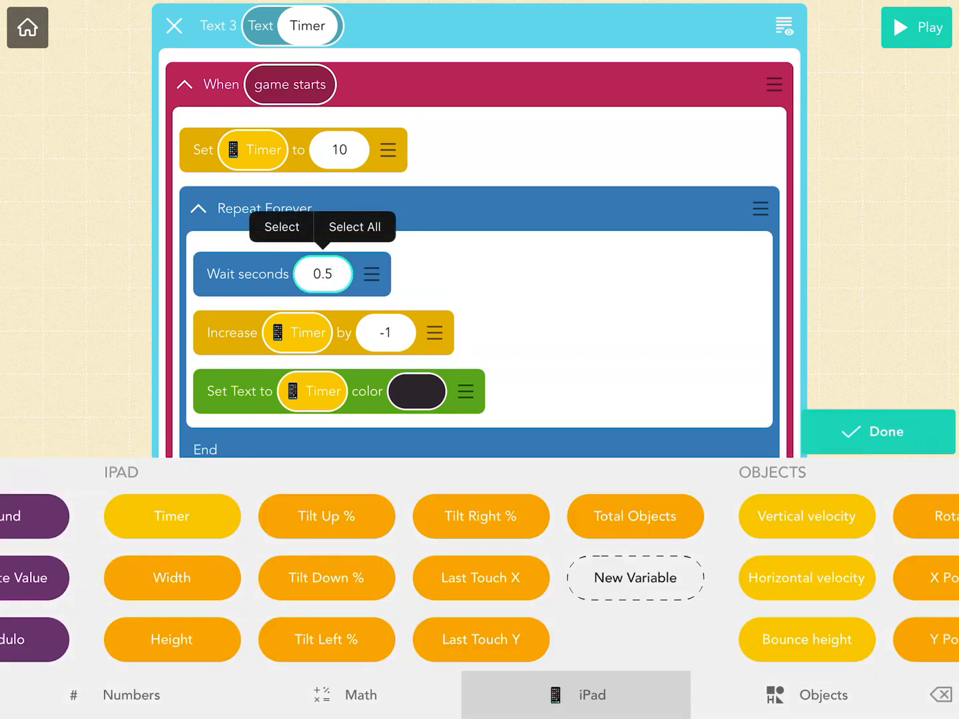
pyautogui.click(131, 695)
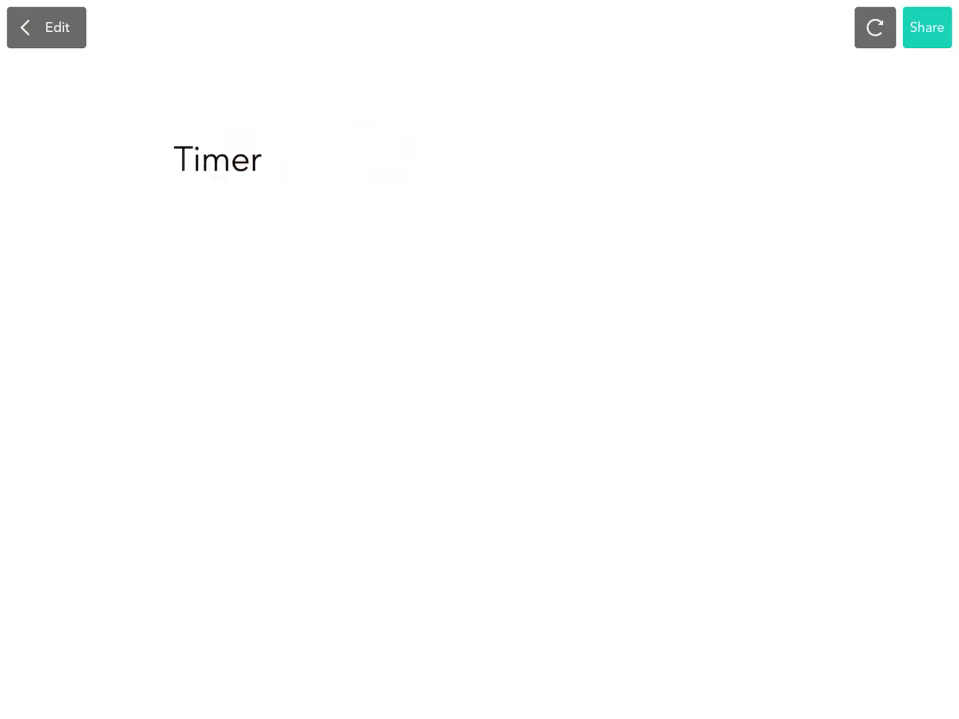
# Exit play mode and return to editing the project.
pyautogui.click(46, 27)
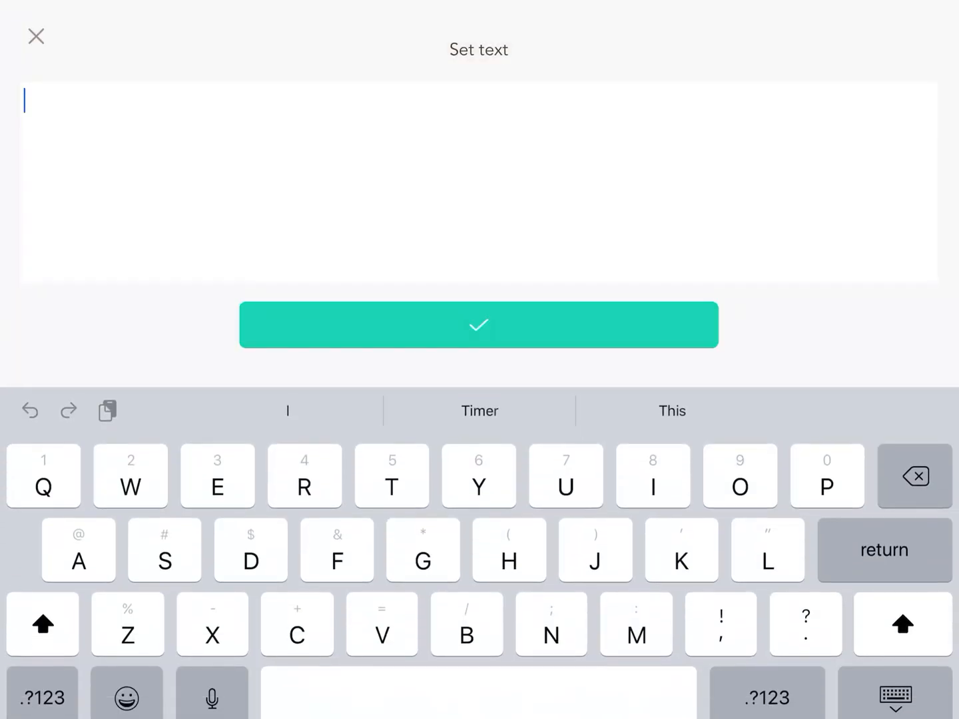
# Add a 'Game over' text object (Text 4) and open its empty code.
pyautogui.write('Game')
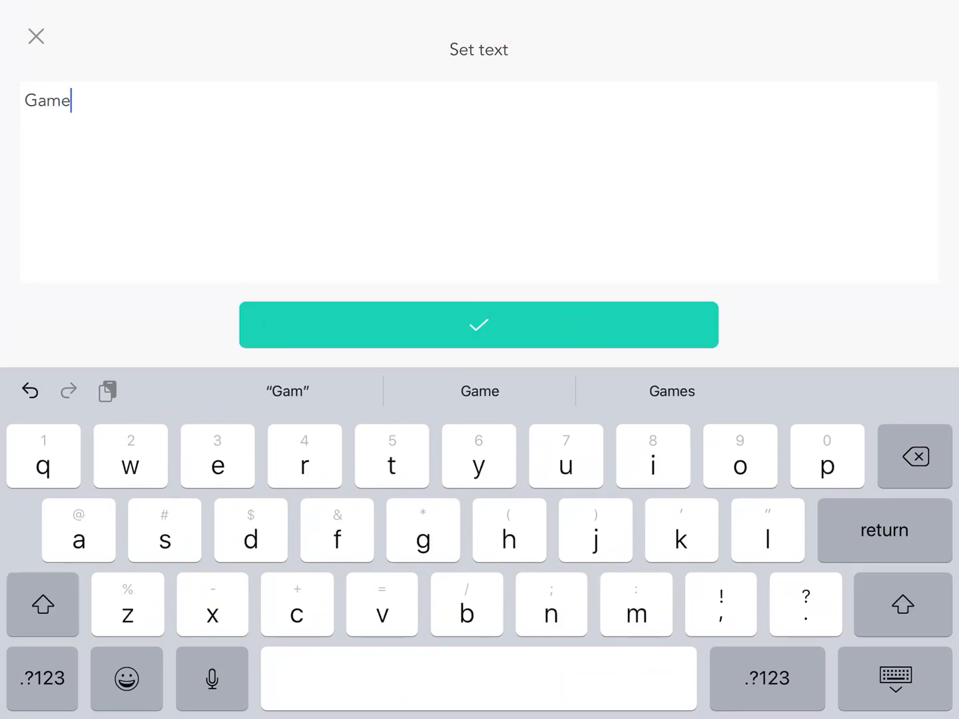
pyautogui.write('over')
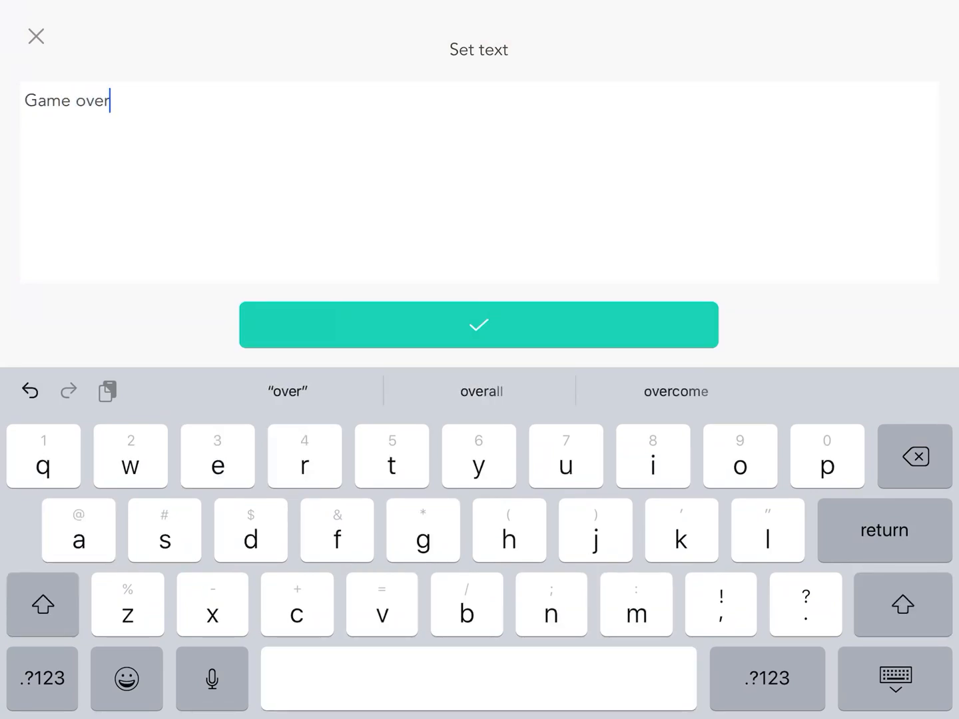
pyautogui.click(478, 325)
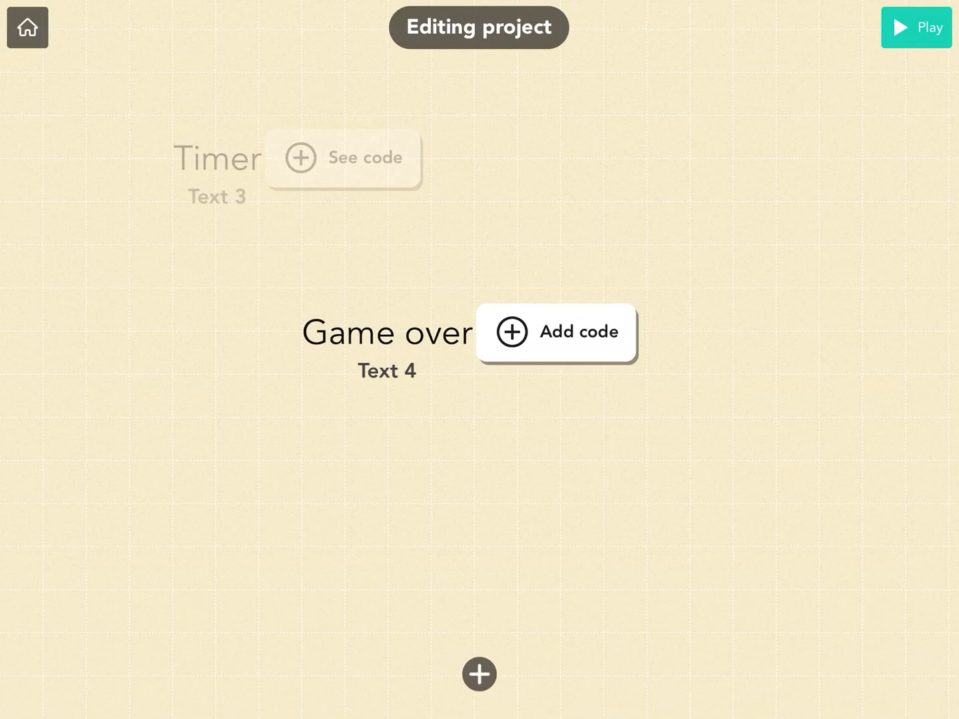
pyautogui.click(556, 333)
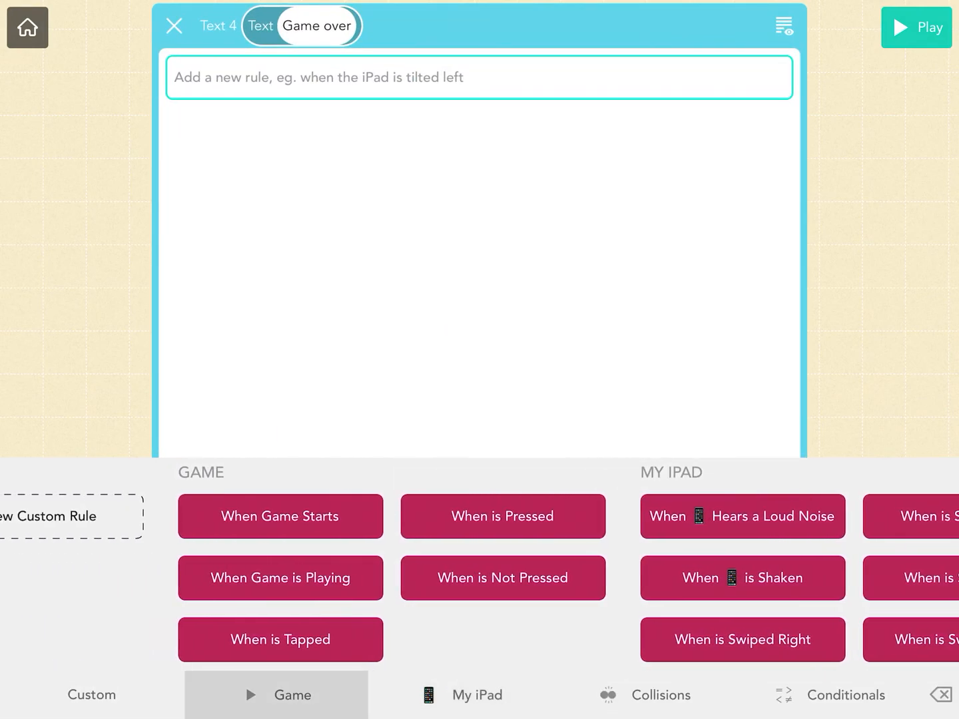
# Add a When game starts rule setting Game over's invisibility to 100 percent.
pyautogui.click(279, 516)
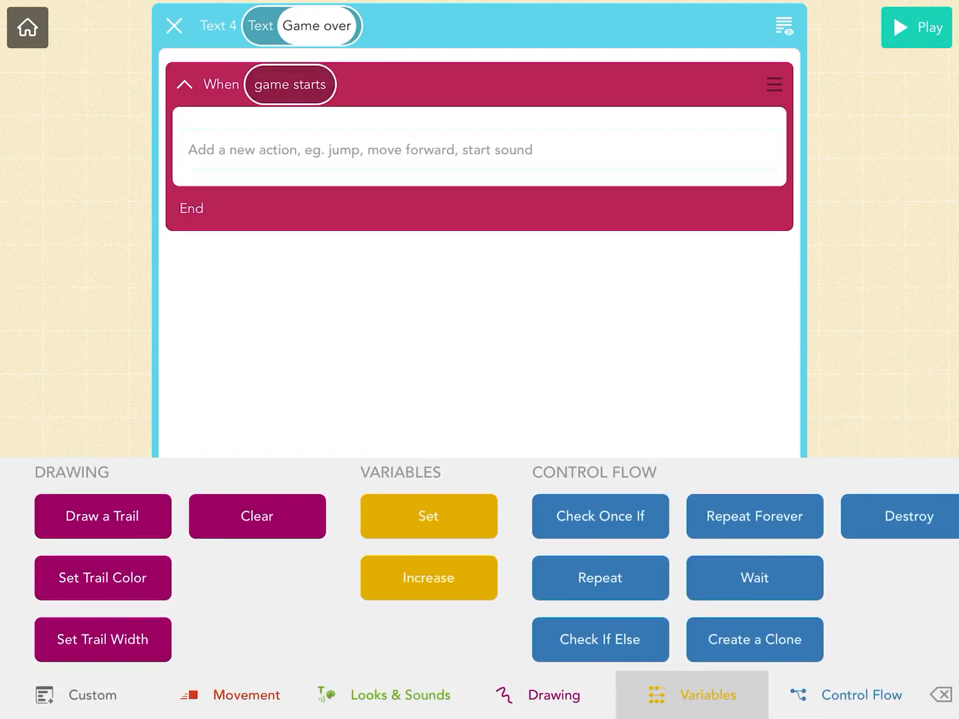
pyautogui.click(401, 695)
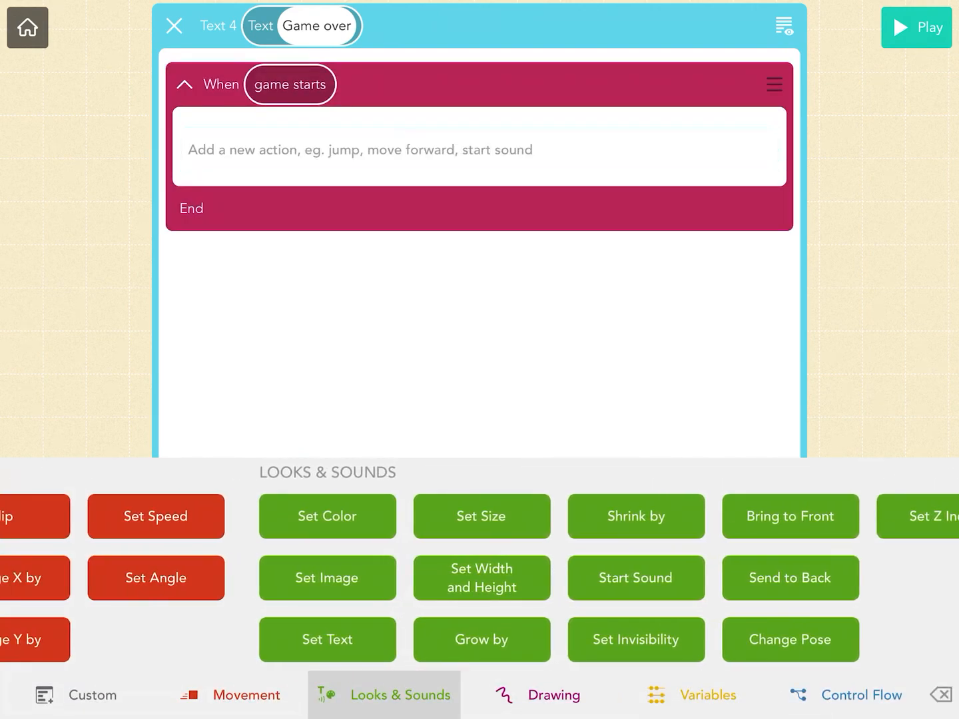
pyautogui.click(634, 639)
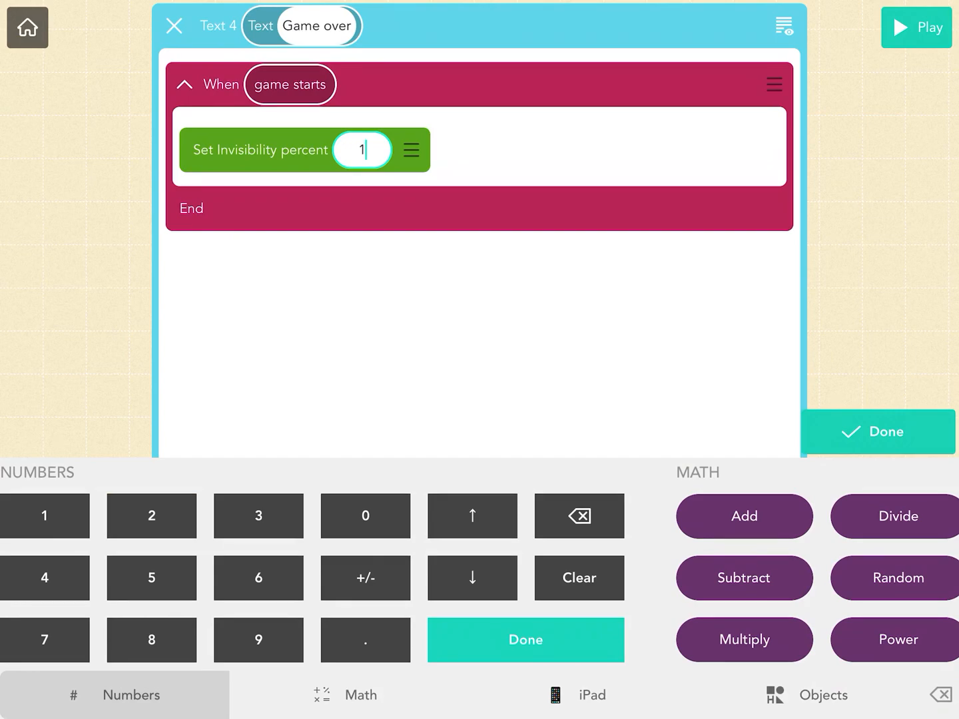
pyautogui.click(525, 639)
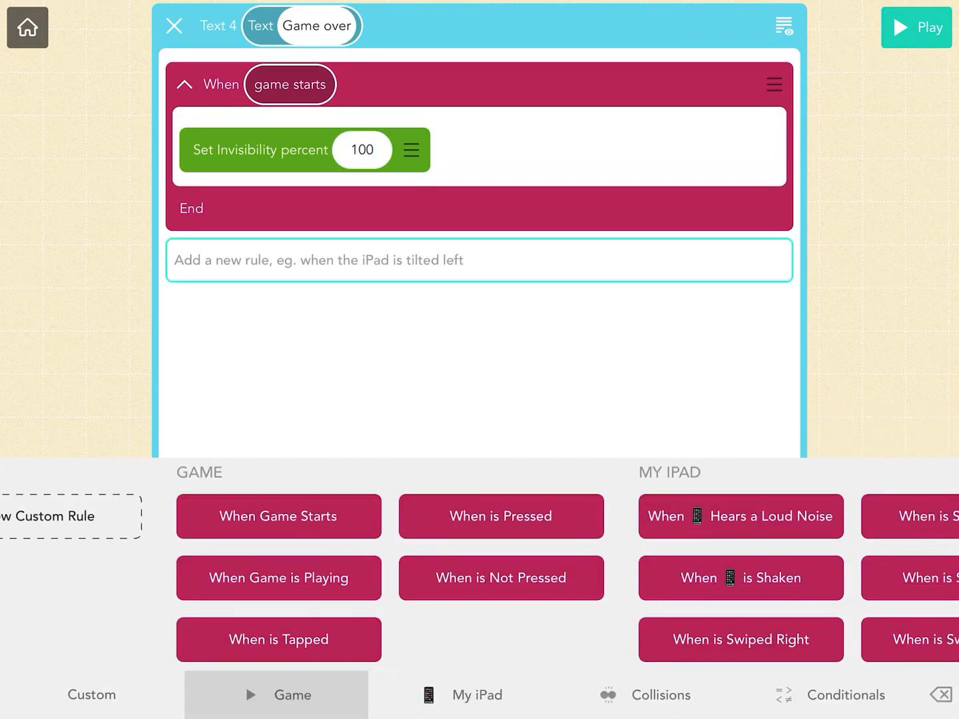
pyautogui.click(460, 695)
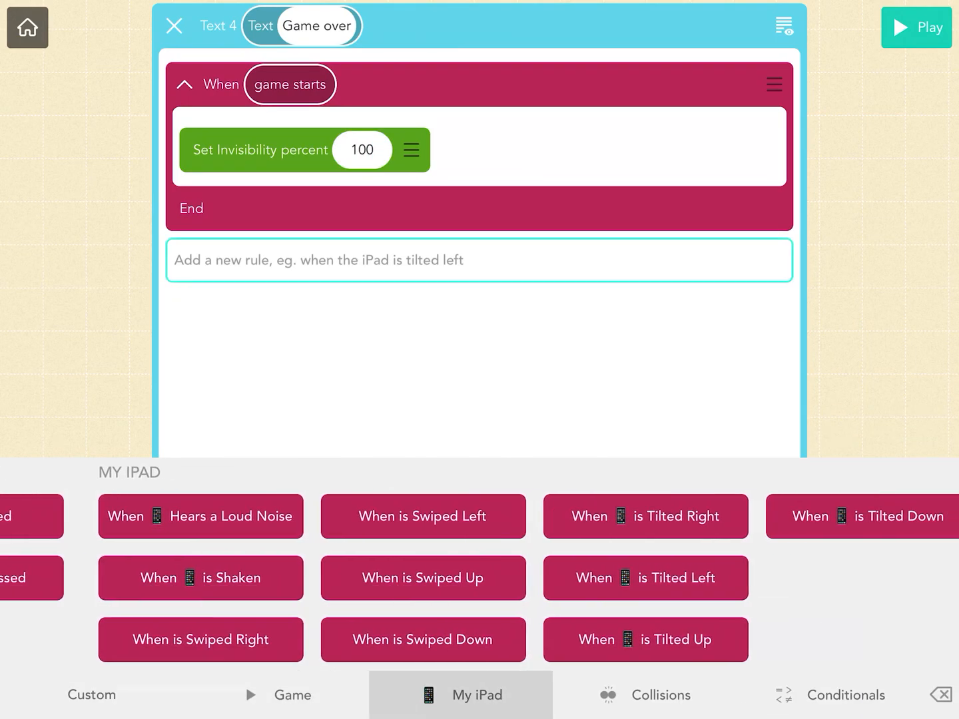
pyautogui.click(846, 694)
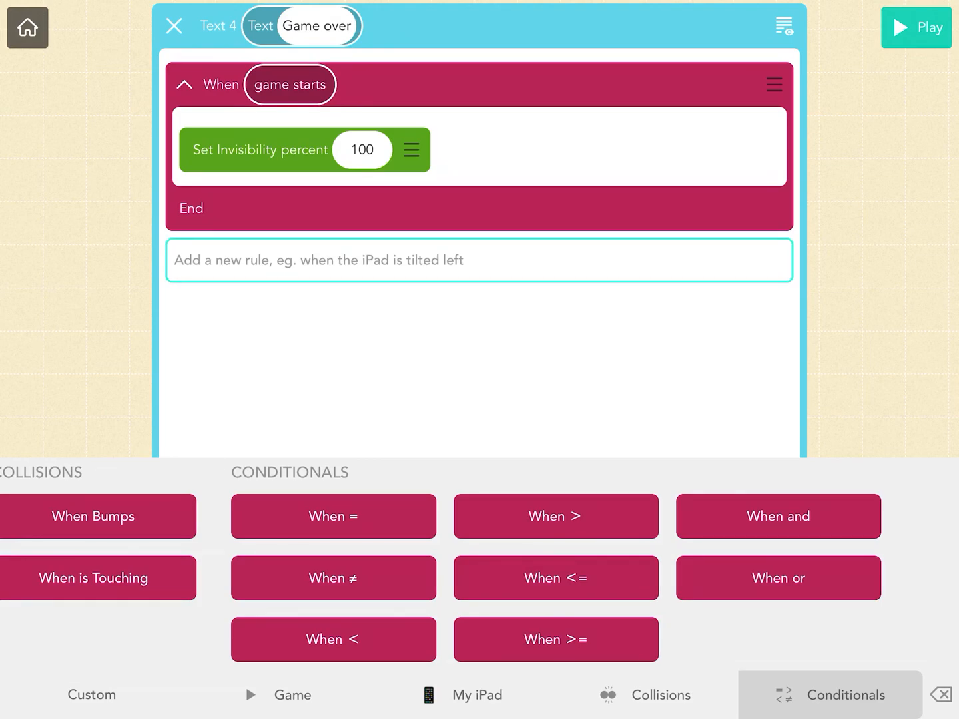
# Add a When Timer <= 0 rule setting invisibility to 0 percent, then close the editor.
pyautogui.click(555, 578)
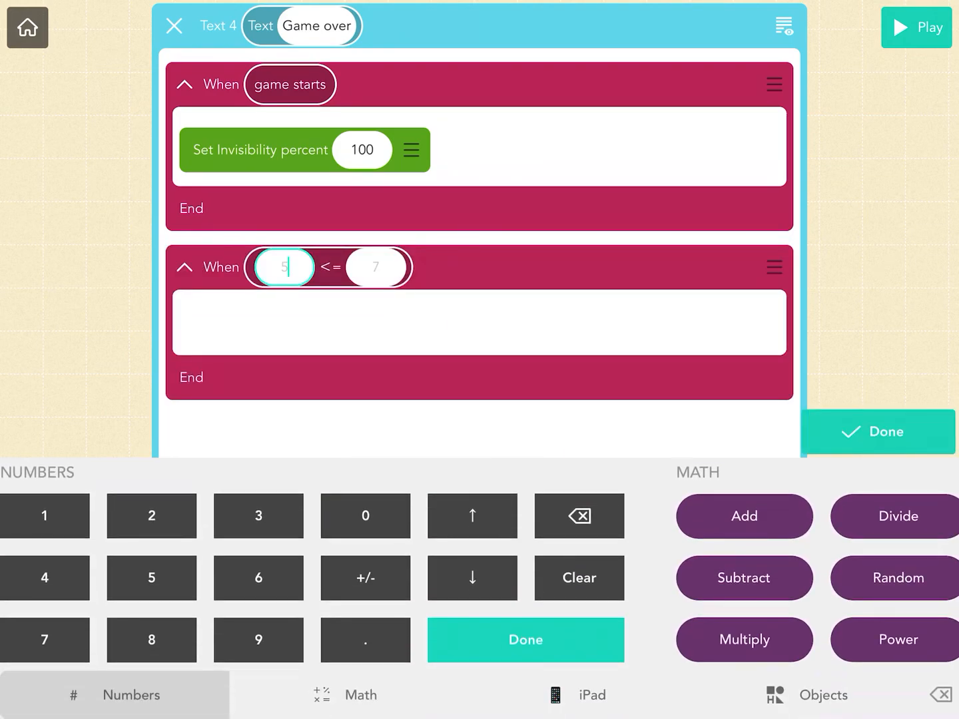
pyautogui.click(345, 695)
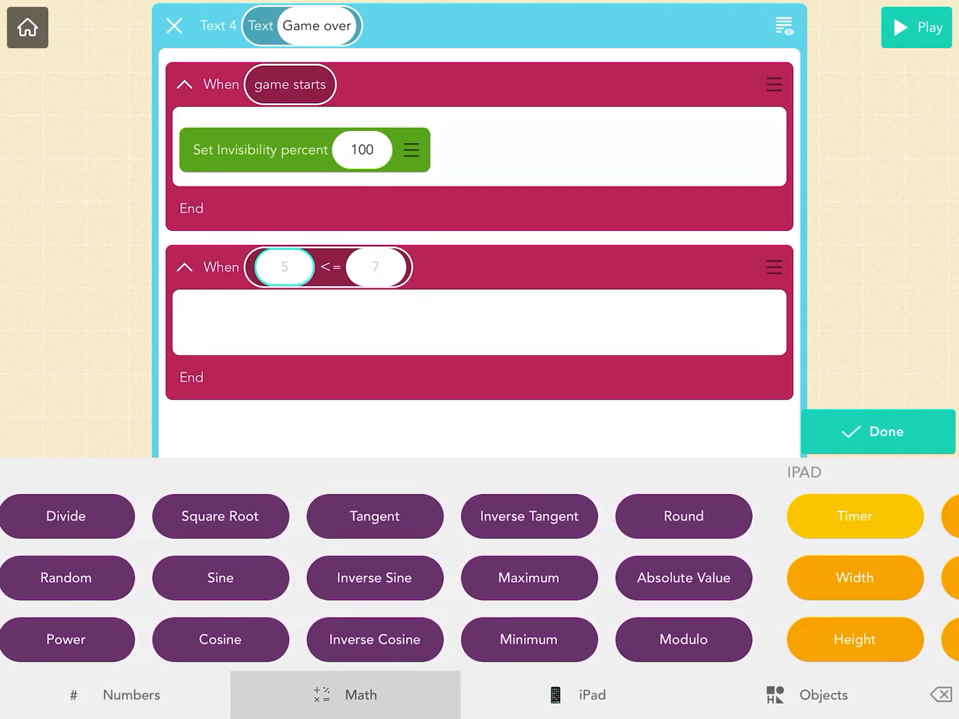
pyautogui.click(855, 516)
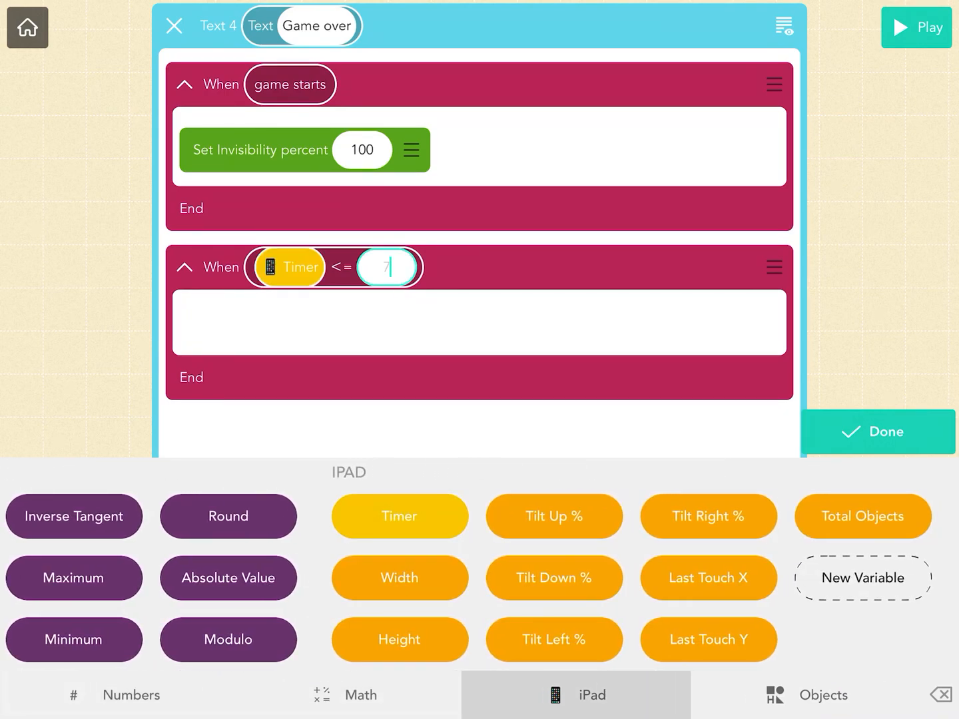
pyautogui.click(118, 694)
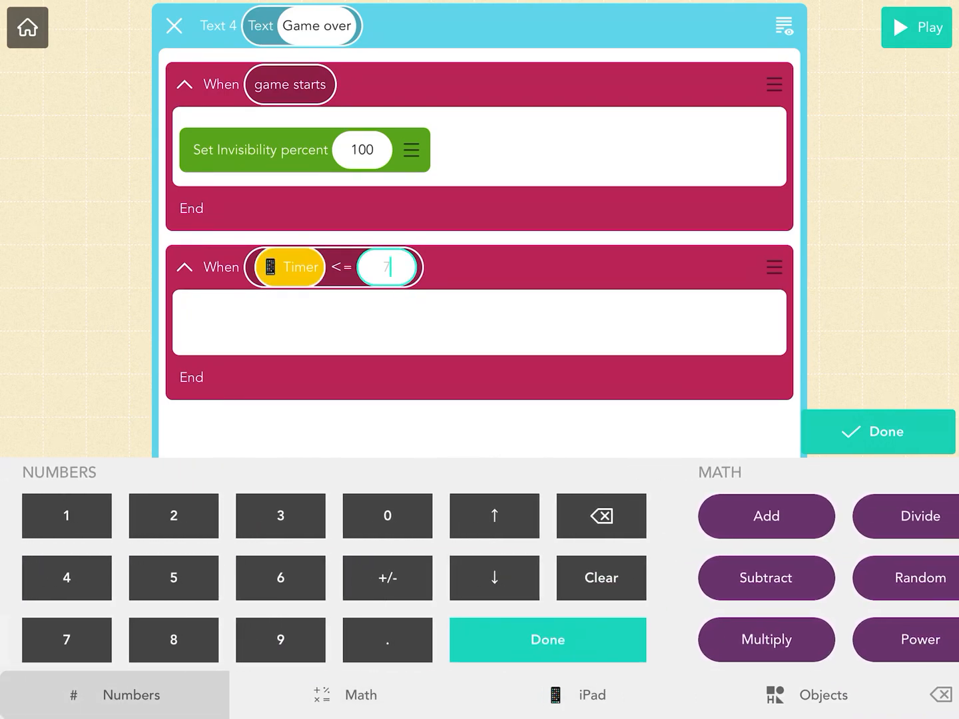
pyautogui.click(546, 639)
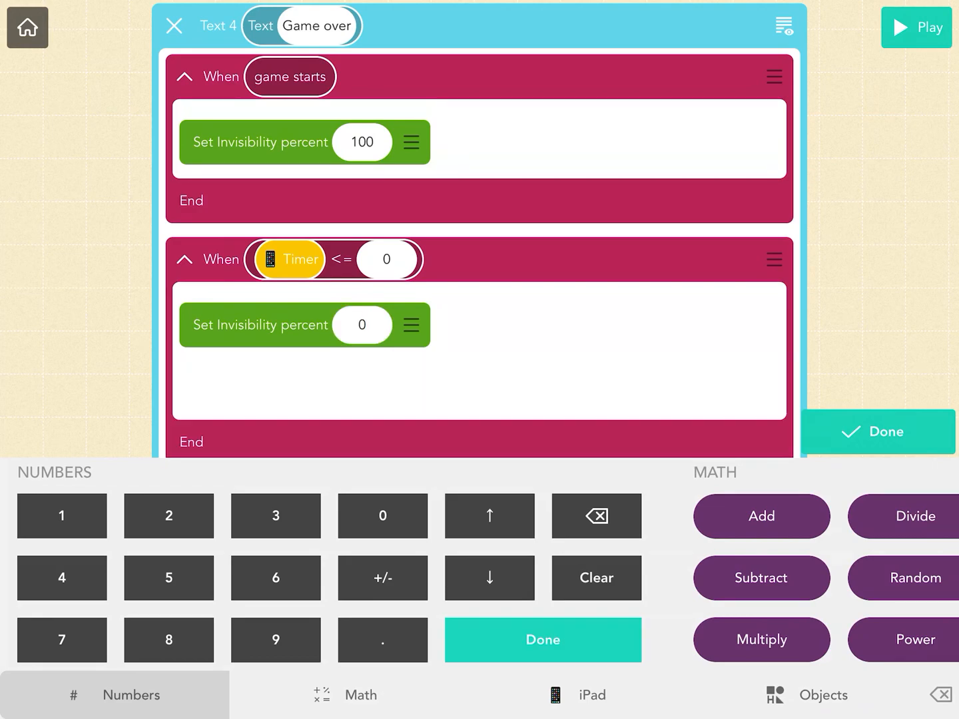
pyautogui.click(877, 431)
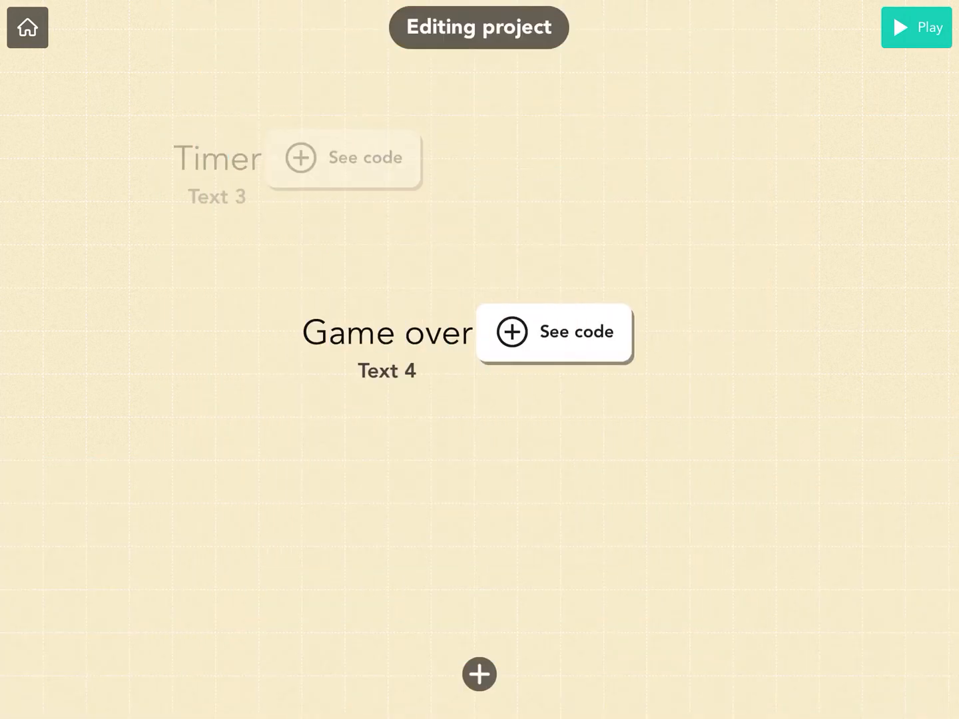
pyautogui.click(916, 27)
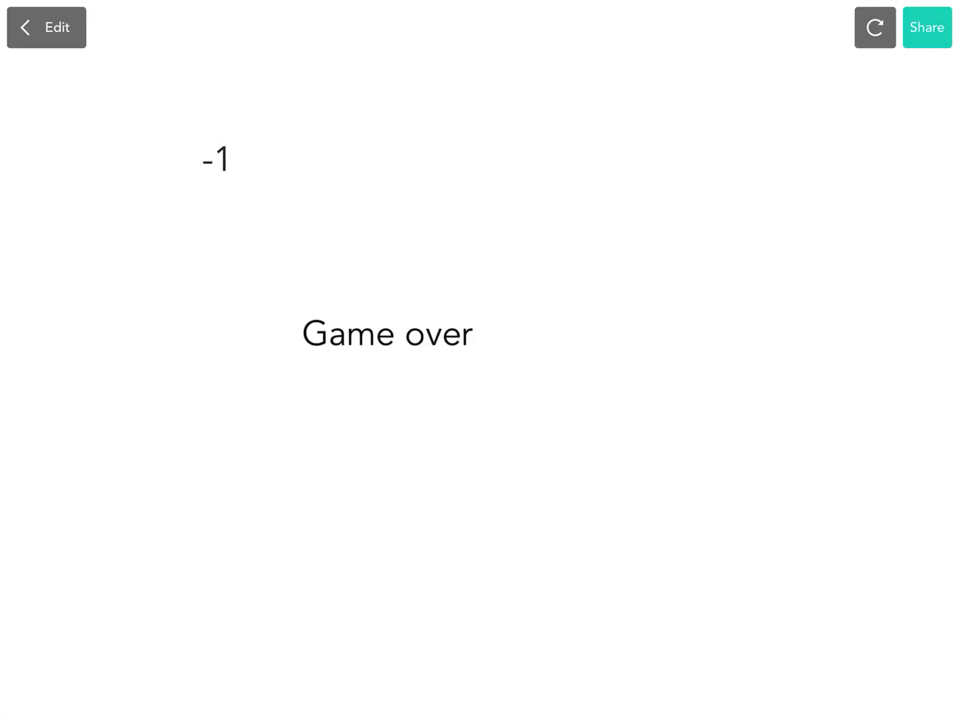
pyautogui.click(46, 28)
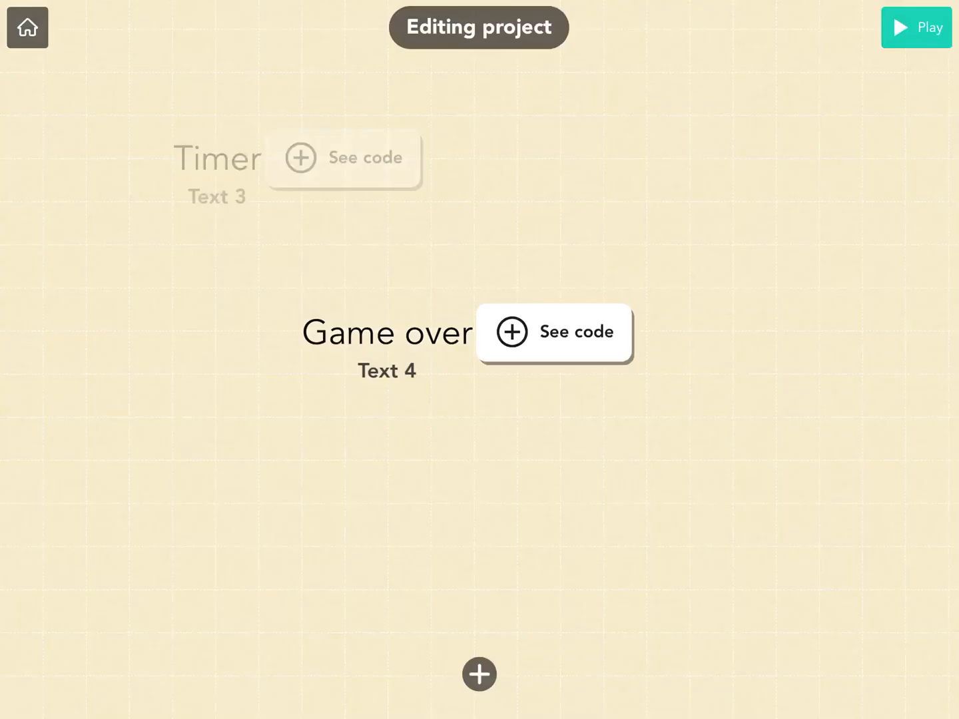